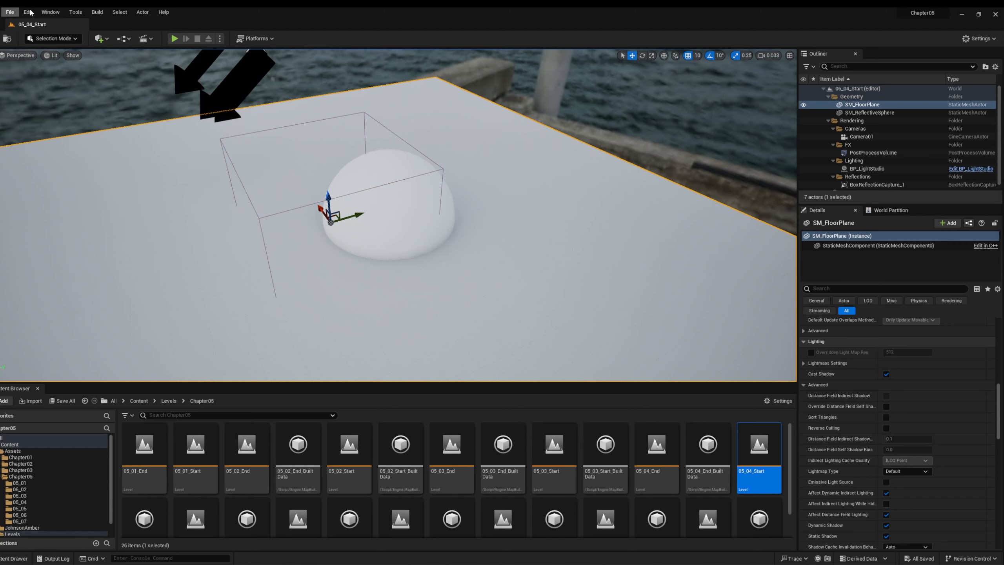
Step: Enable Generate Mesh Distance Fields in Project Settings > Rendering
click(27, 12)
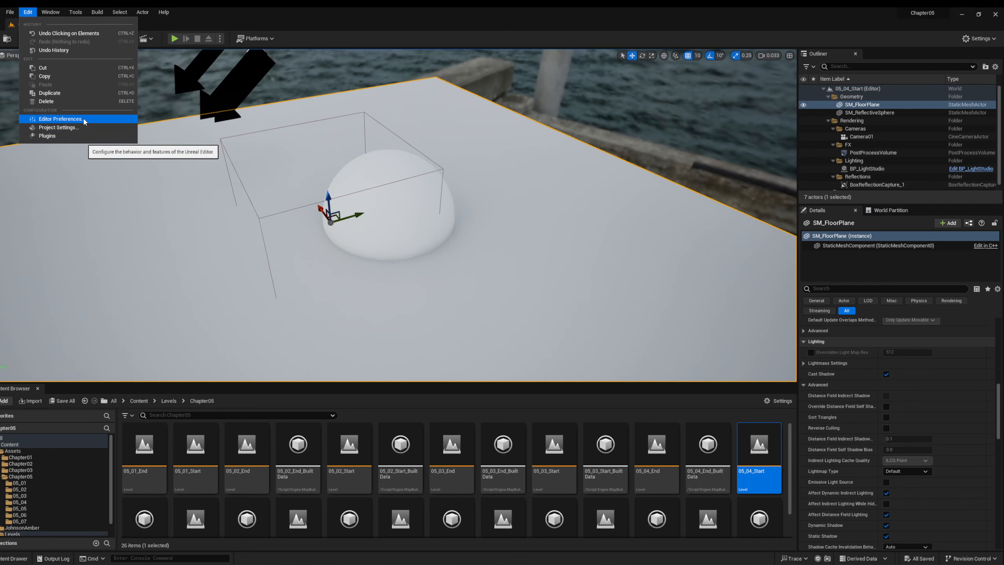
mouse_move(58, 127)
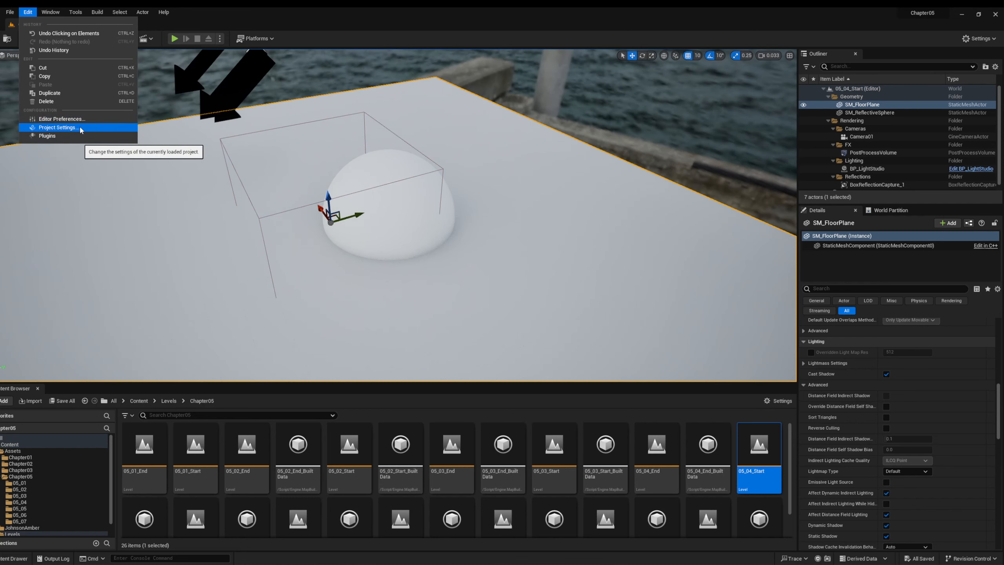
click(58, 127)
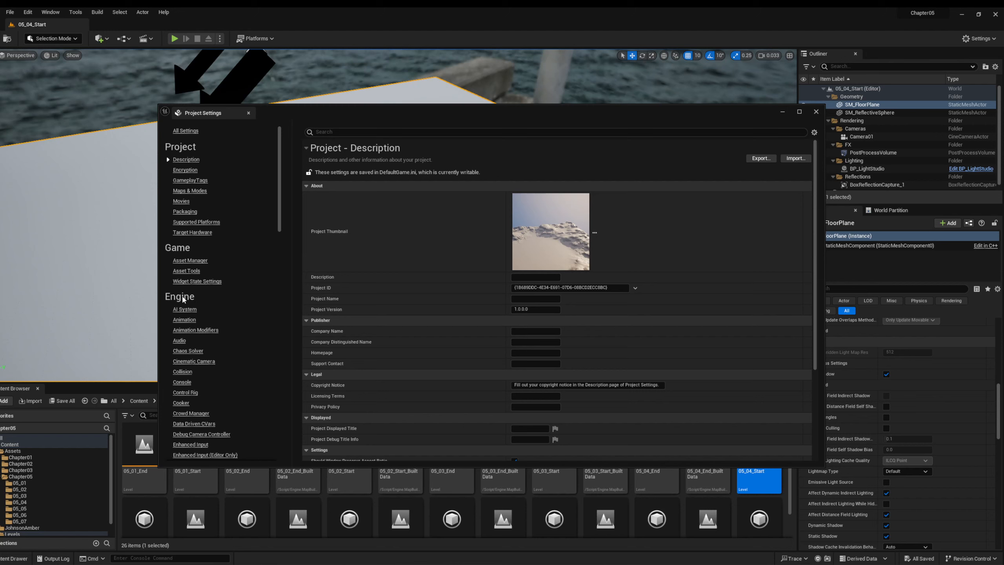
scroll(down, 3)
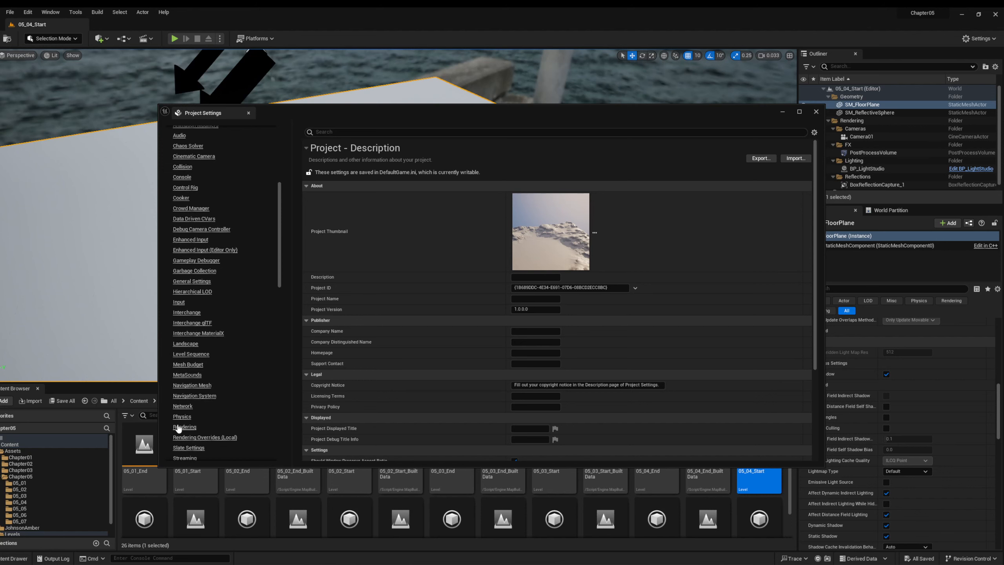
click(185, 426)
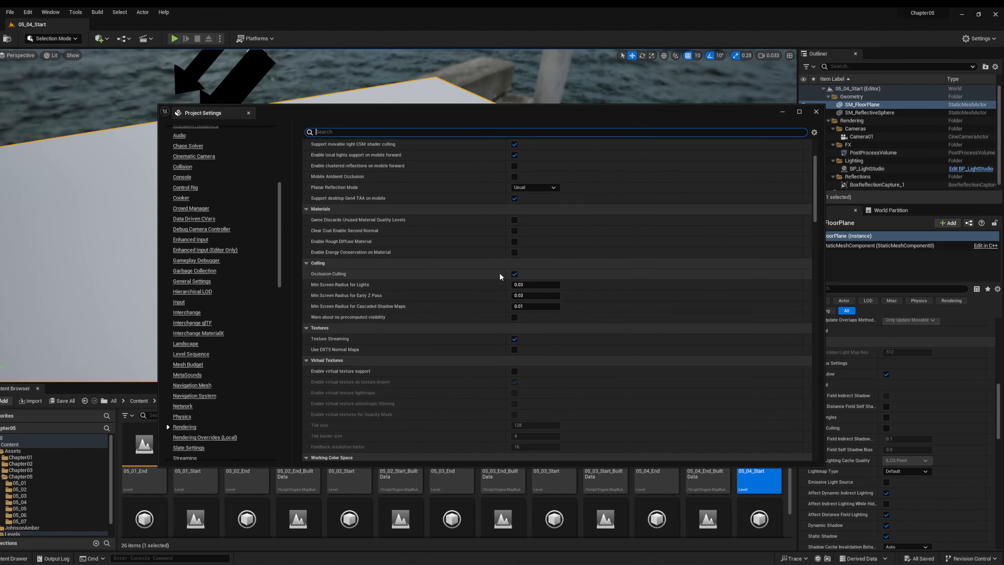
scroll(down, 3)
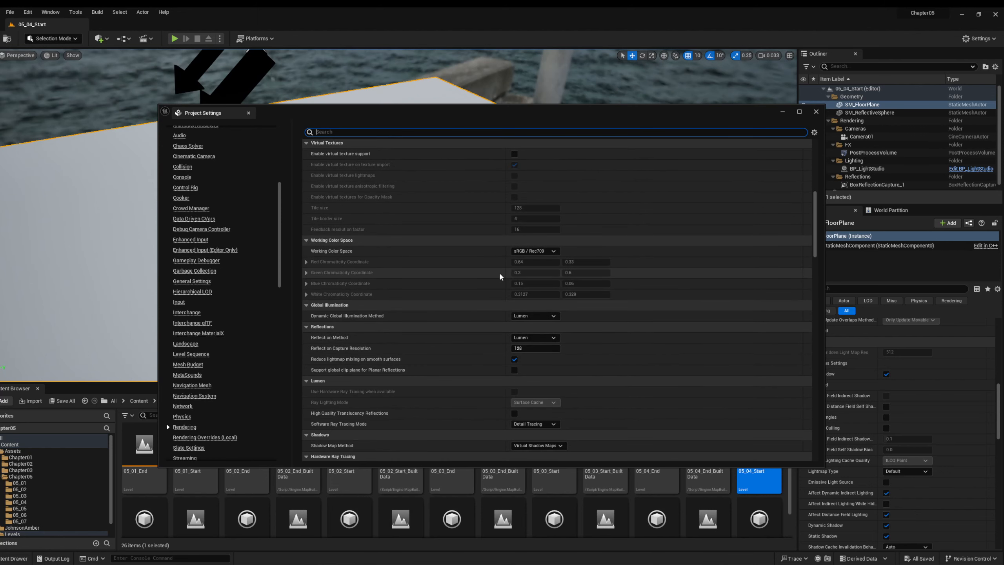
scroll(down, 3)
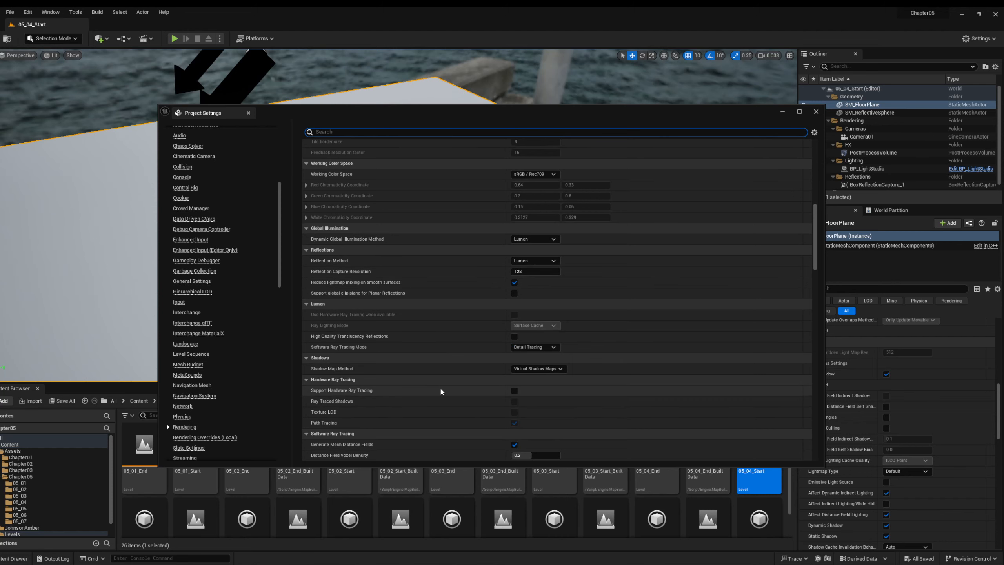
scroll(down, 3)
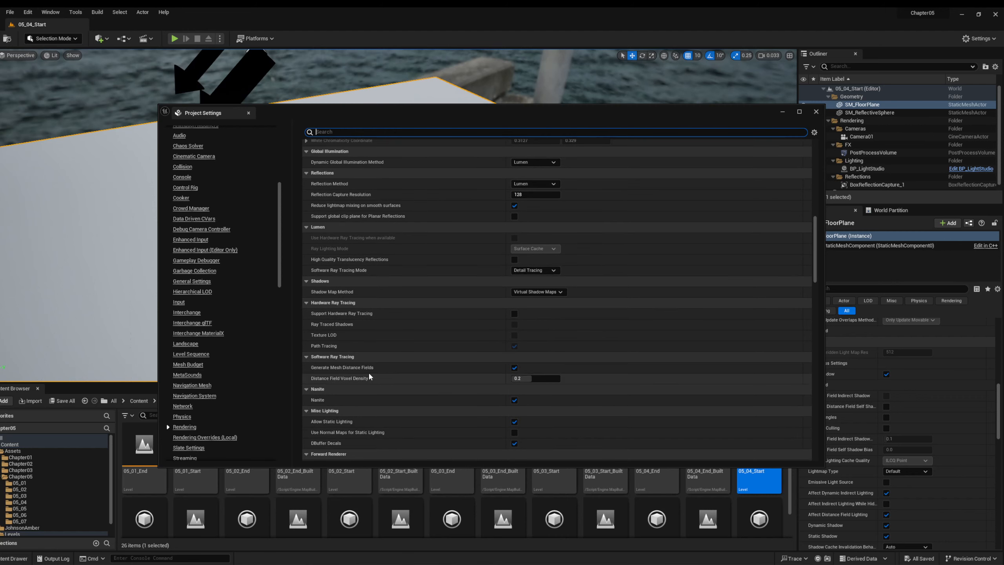
mouse_move(357, 368)
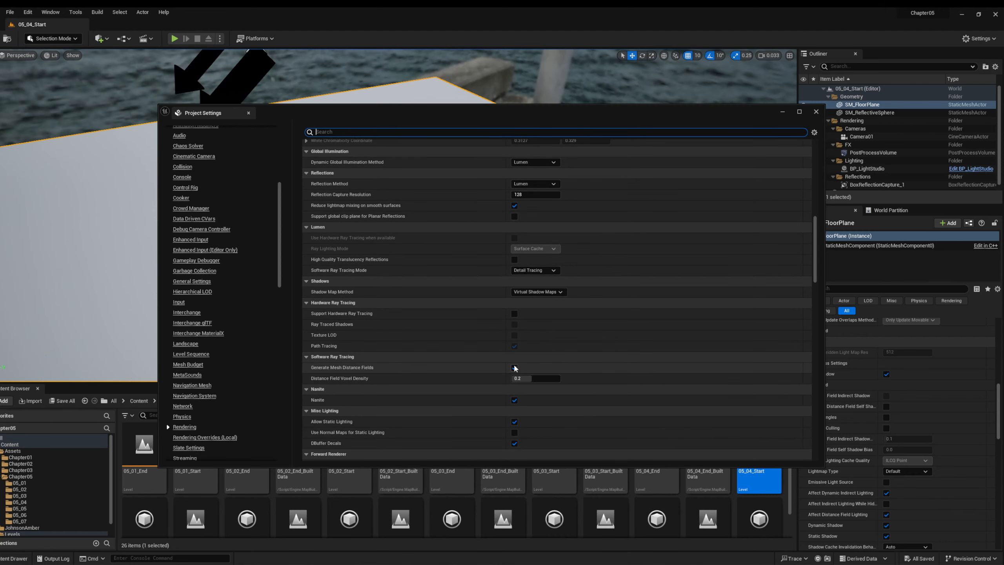
click(514, 367)
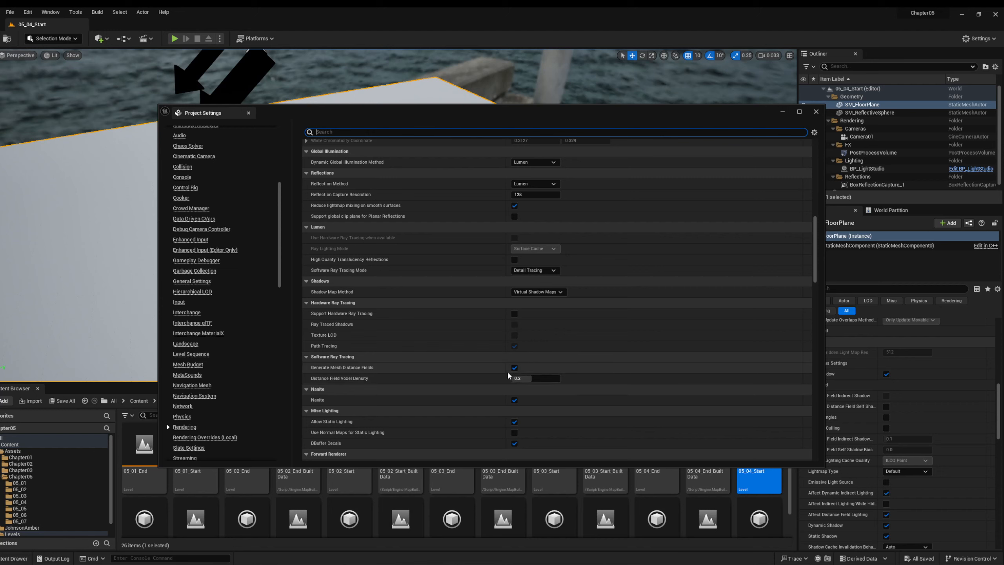
mouse_move(489, 376)
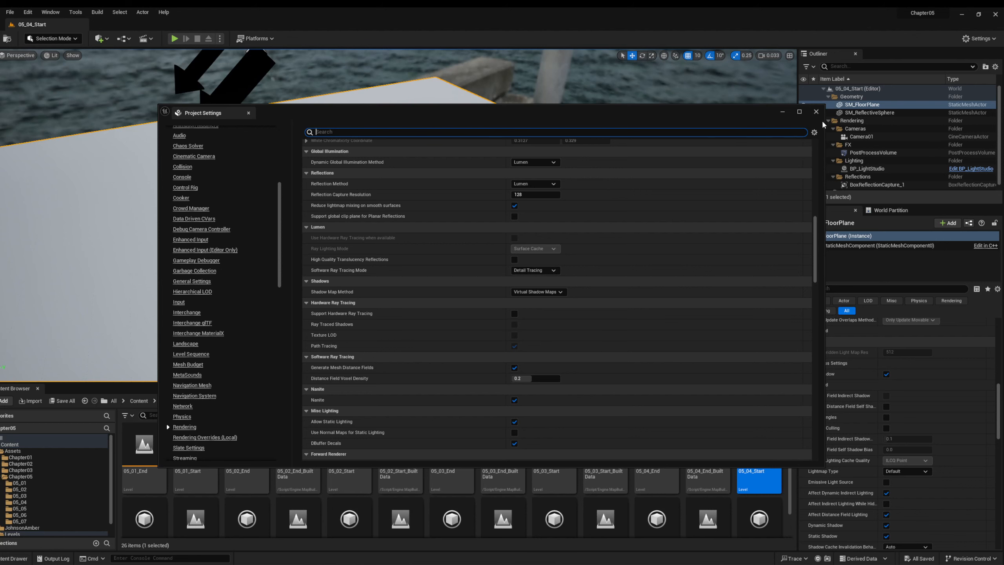
click(816, 113)
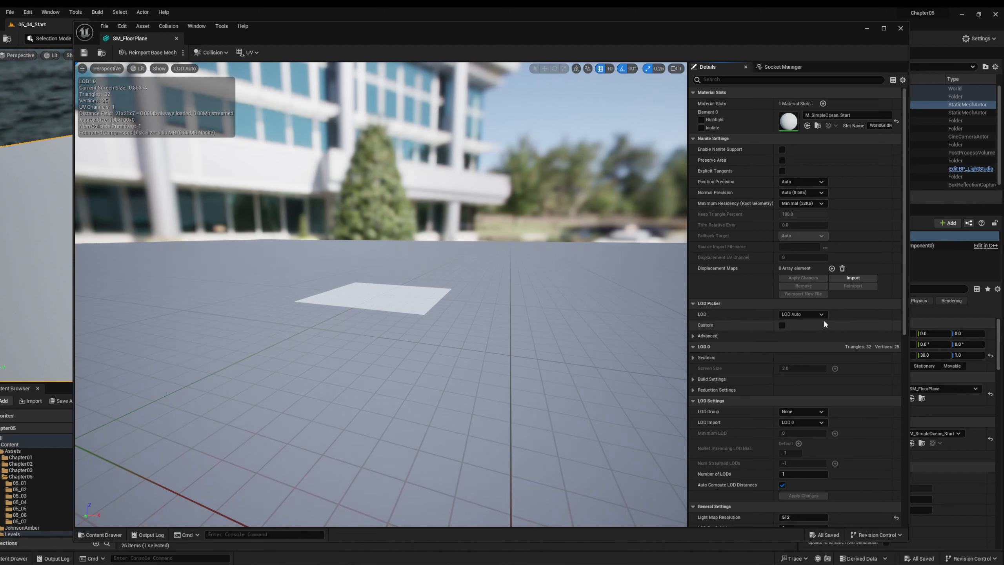
Step: Uncheck Affect Distance Field Lighting on SM_FloorPlane under Lighting > Advanced
scroll(down, 3)
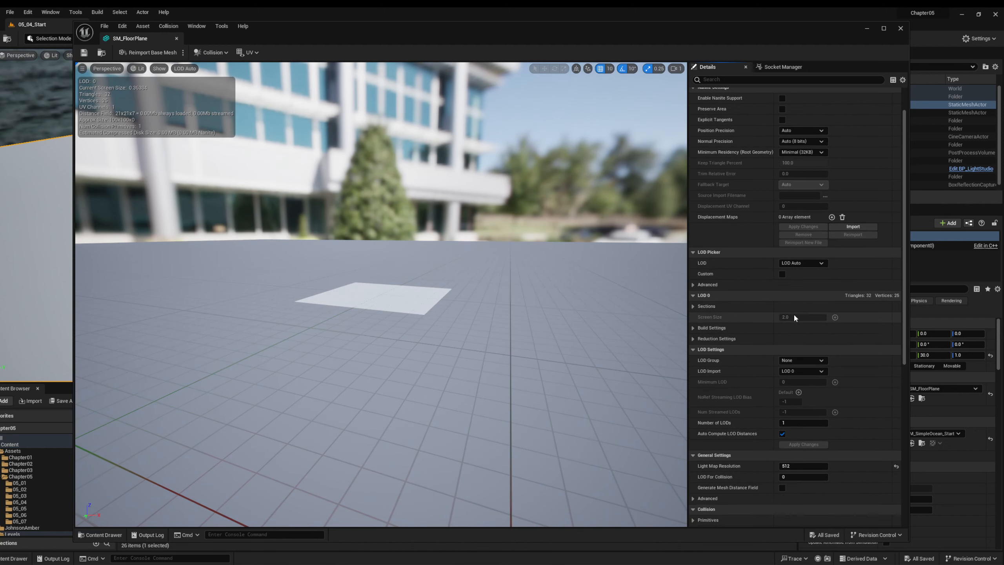
scroll(down, 3)
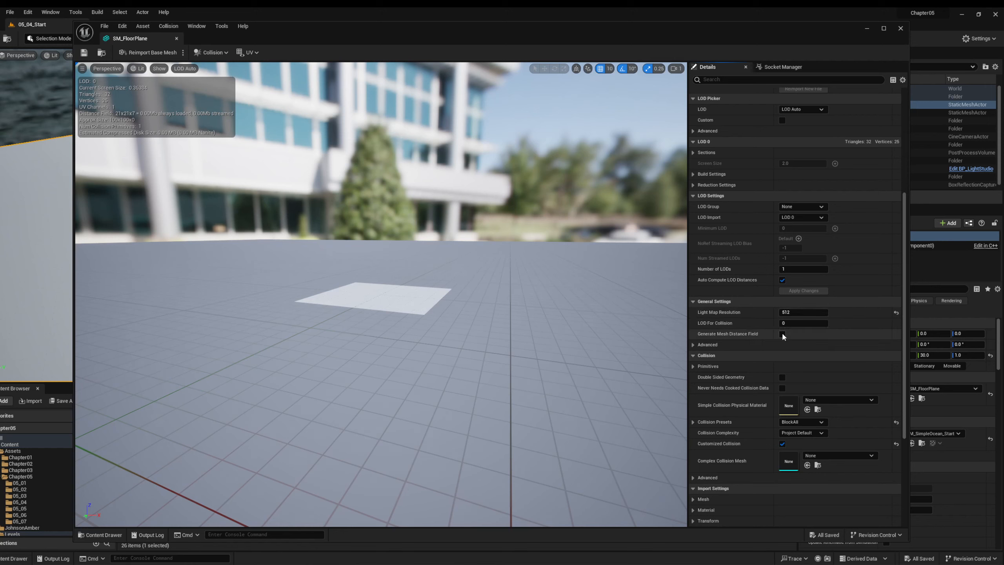
mouse_move(783, 333)
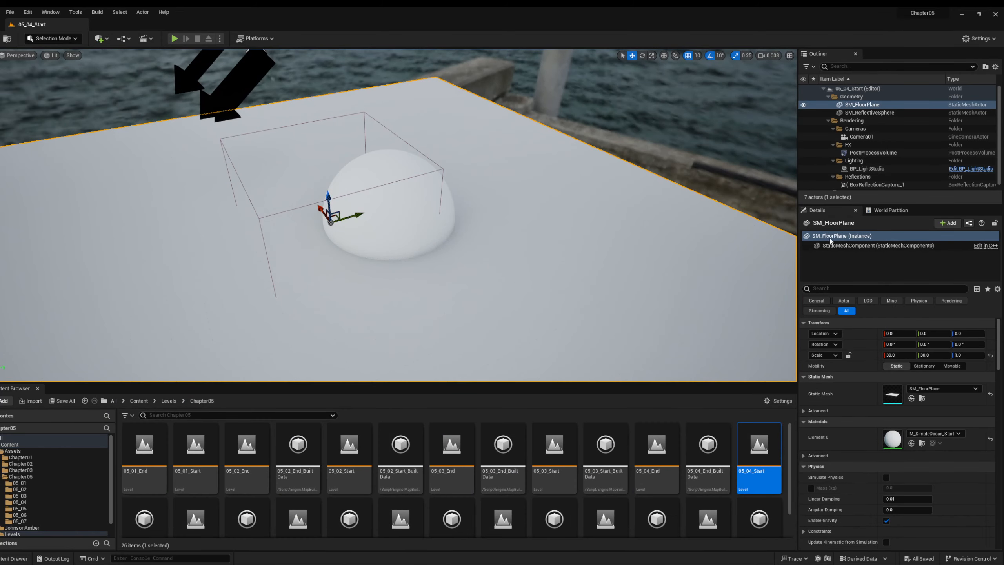
scroll(down, 3)
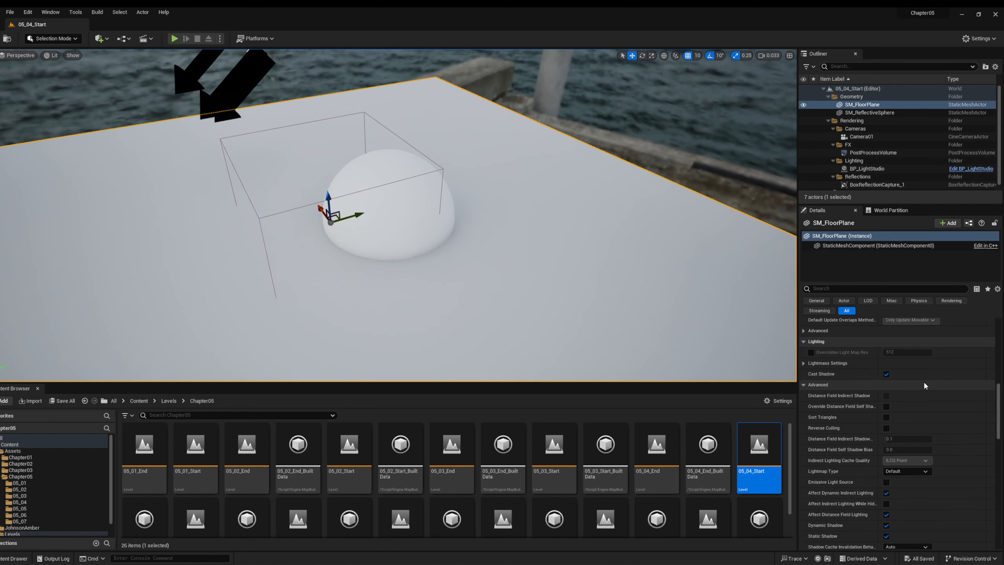
scroll(down, 3)
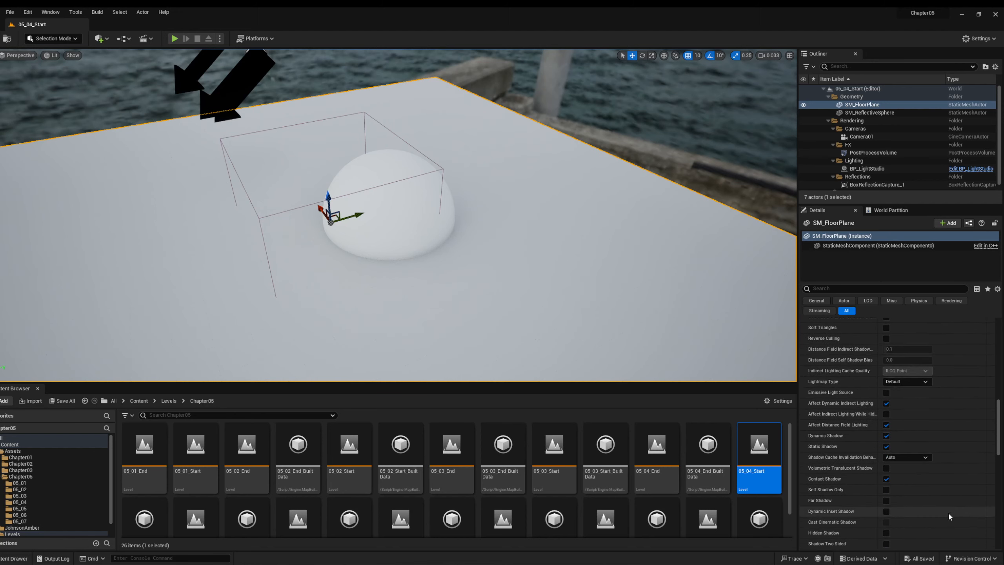
scroll(down, 3)
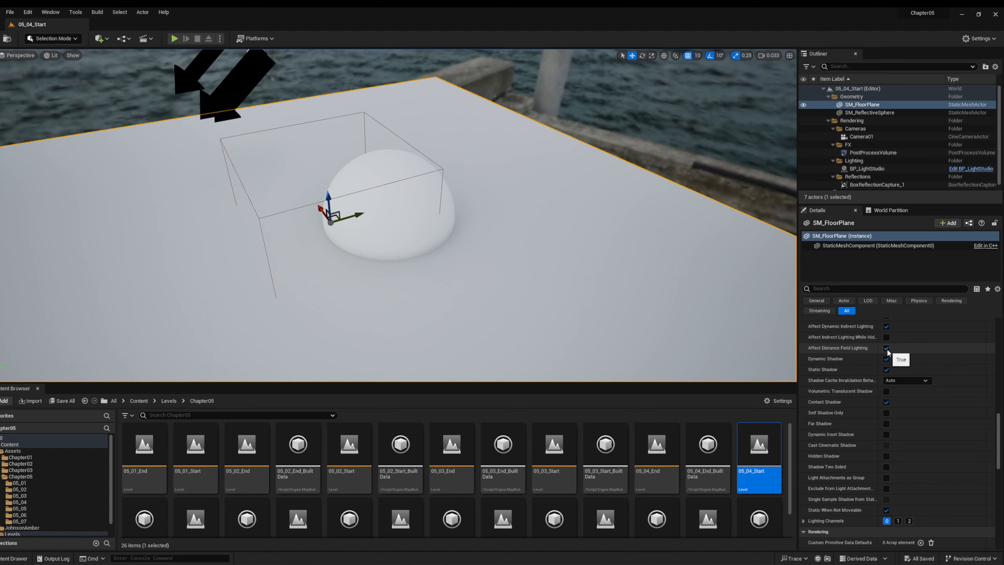
click(887, 348)
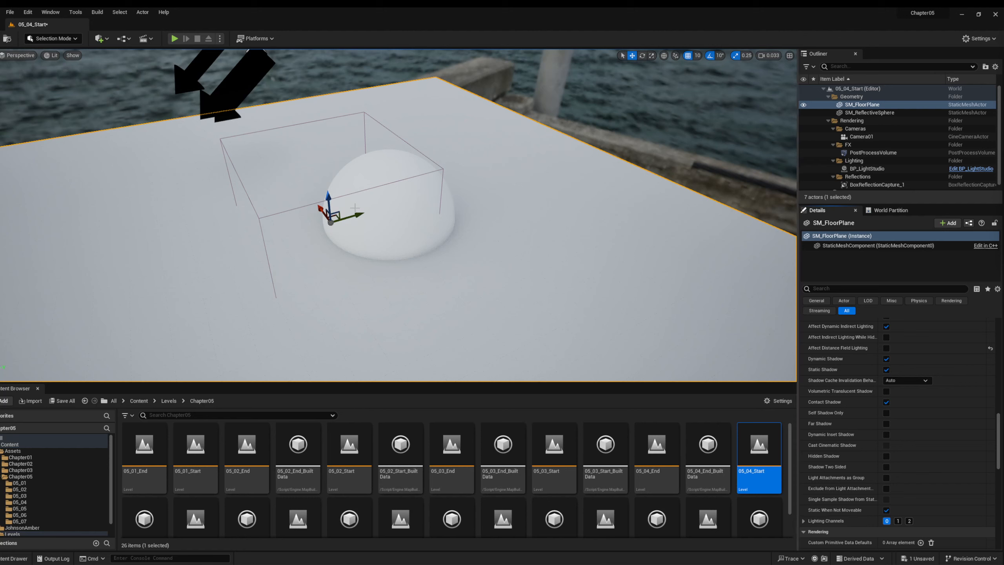
click(870, 113)
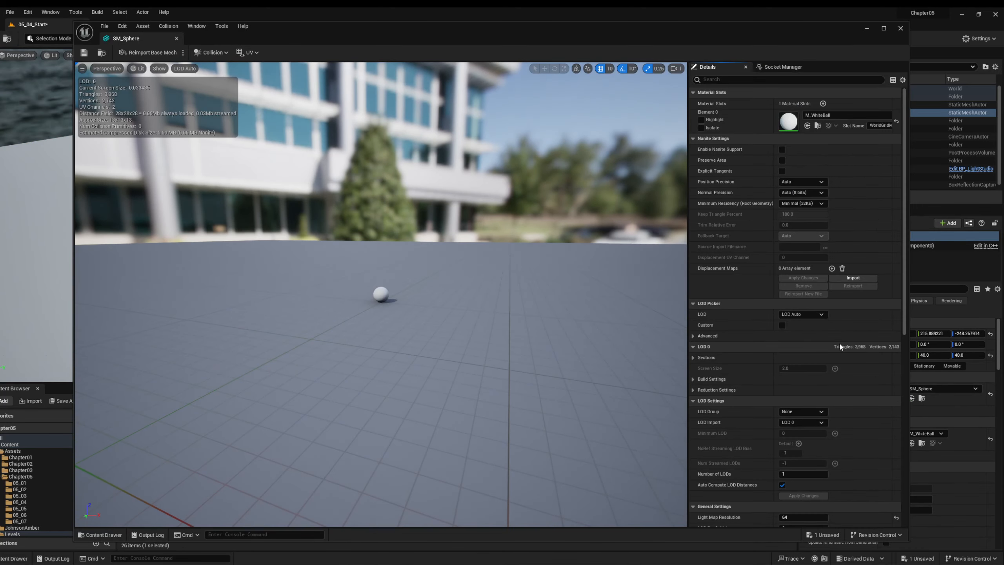
Step: Filter SM_Sphere's details by 'distance' and check Distance Field Resolution Scale reads 10.0
scroll(down, 3)
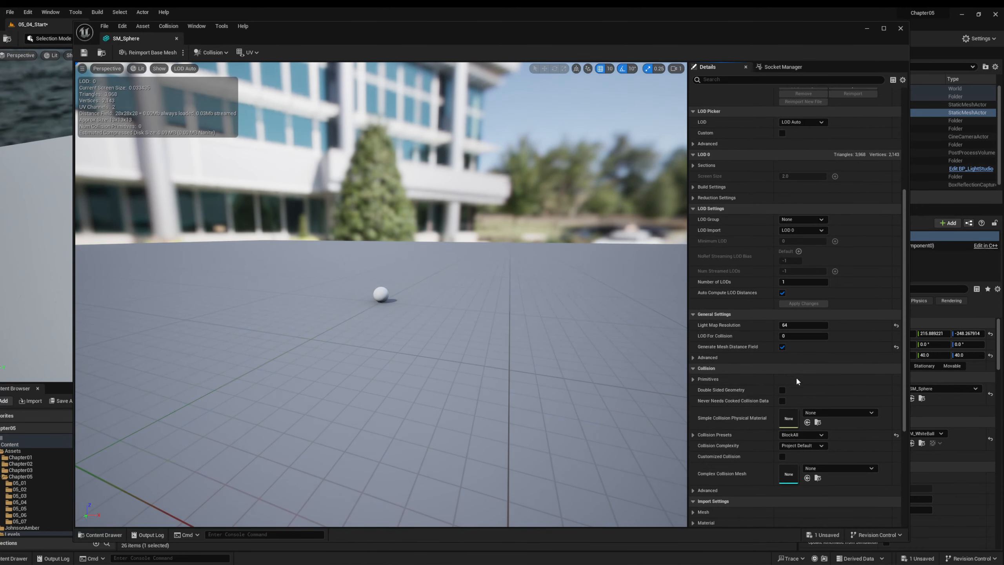
mouse_move(719, 355)
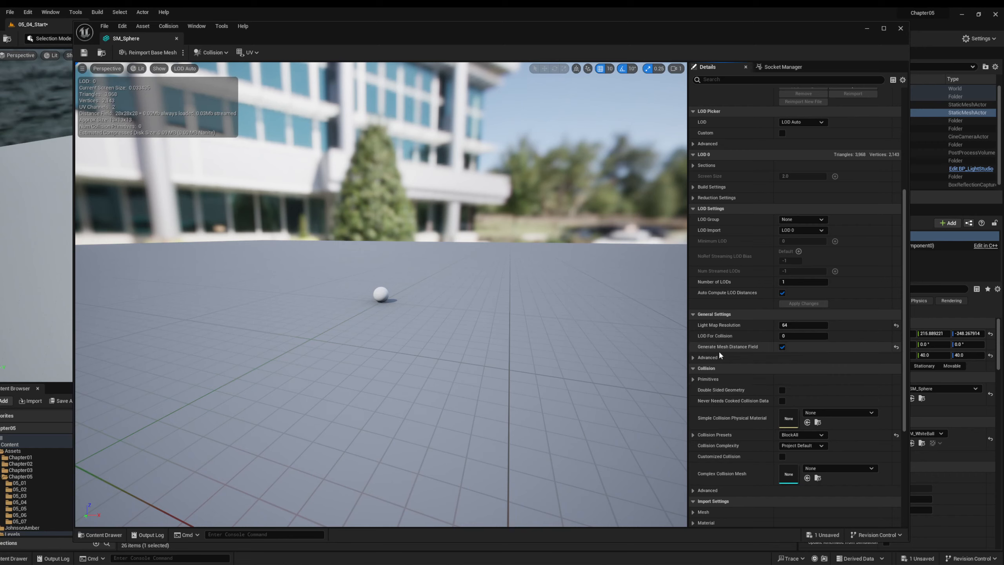
mouse_move(719, 355)
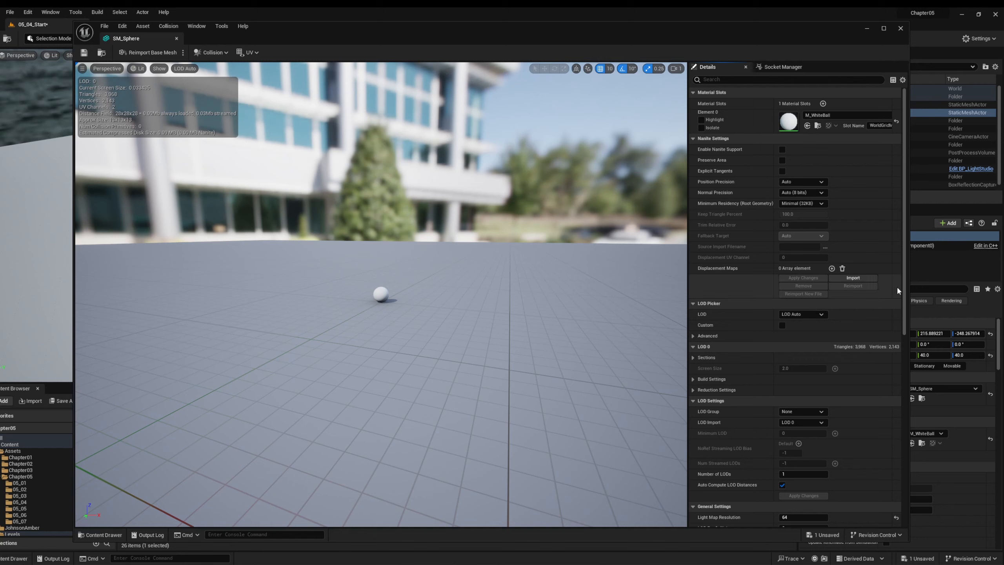
mouse_move(927, 262)
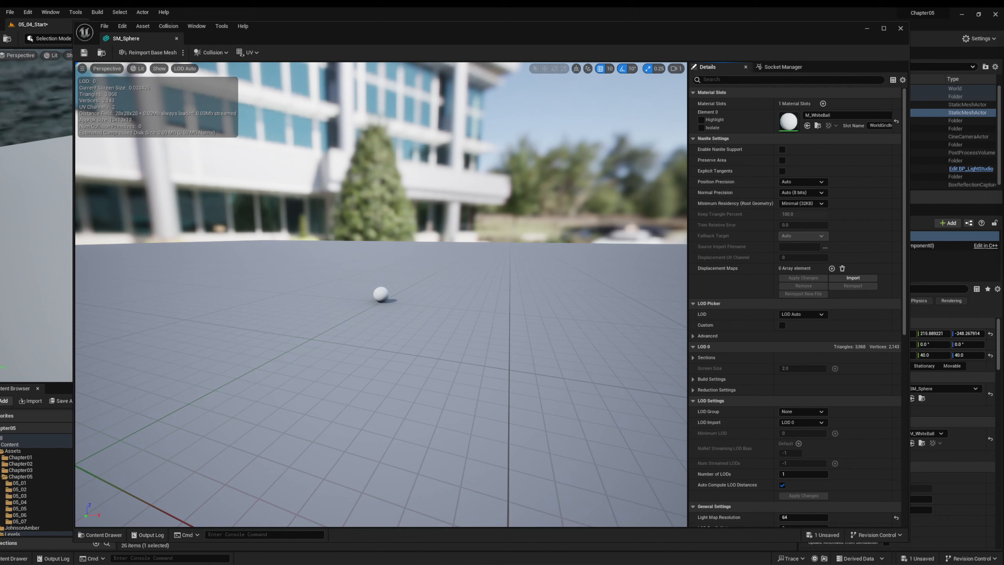
scroll(down, 3)
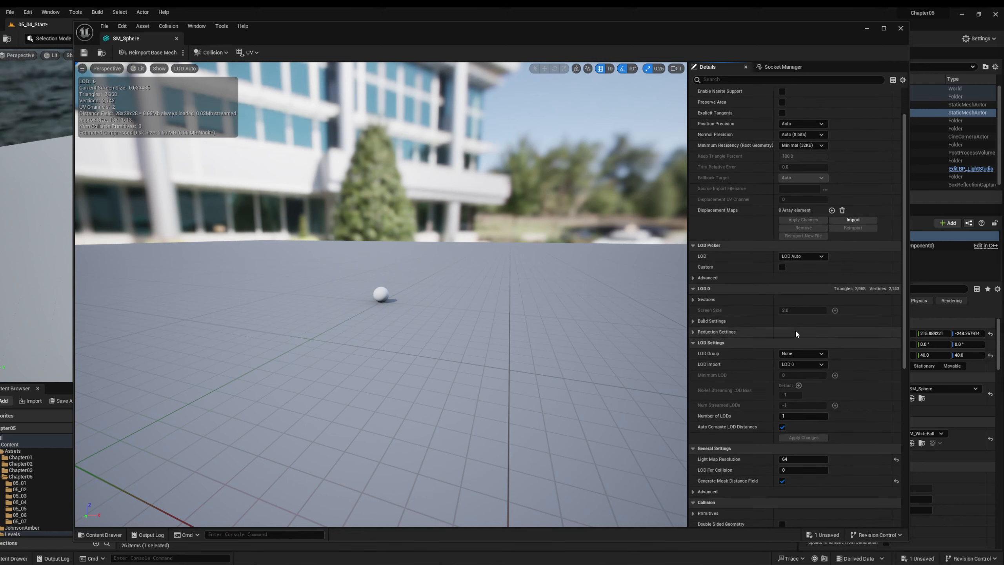
scroll(down, 3)
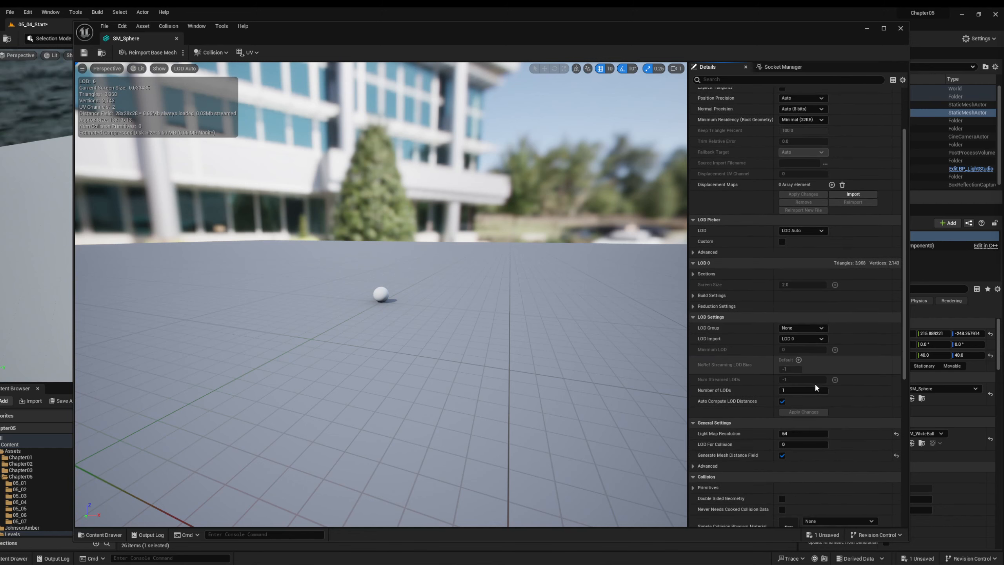
scroll(down, 3)
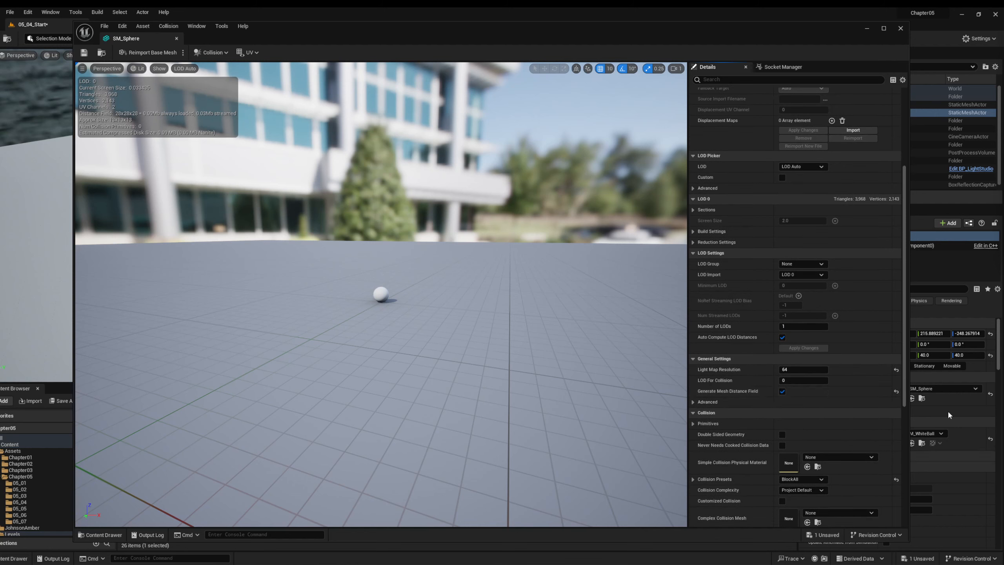
click(790, 79)
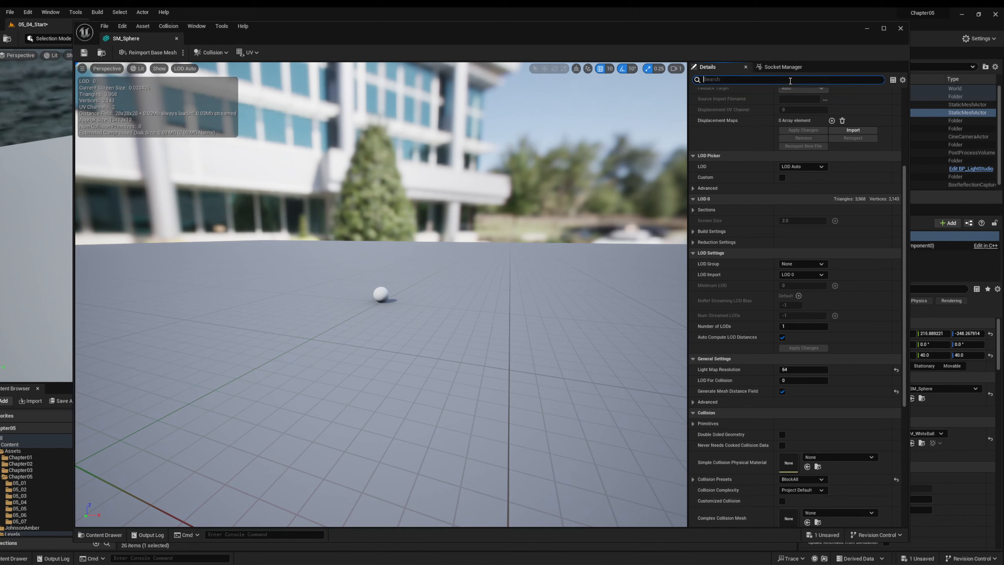
text(distance)
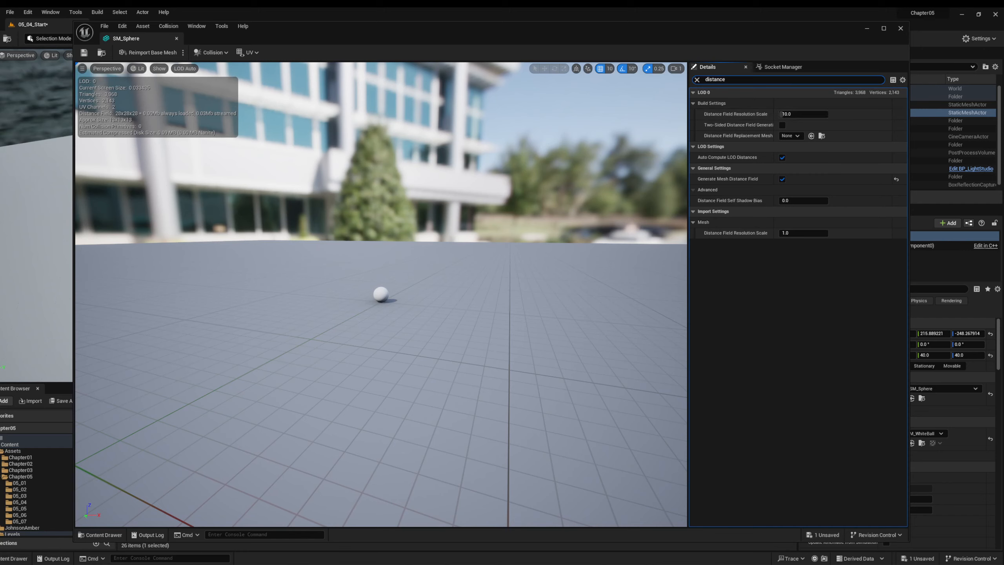
click(804, 113)
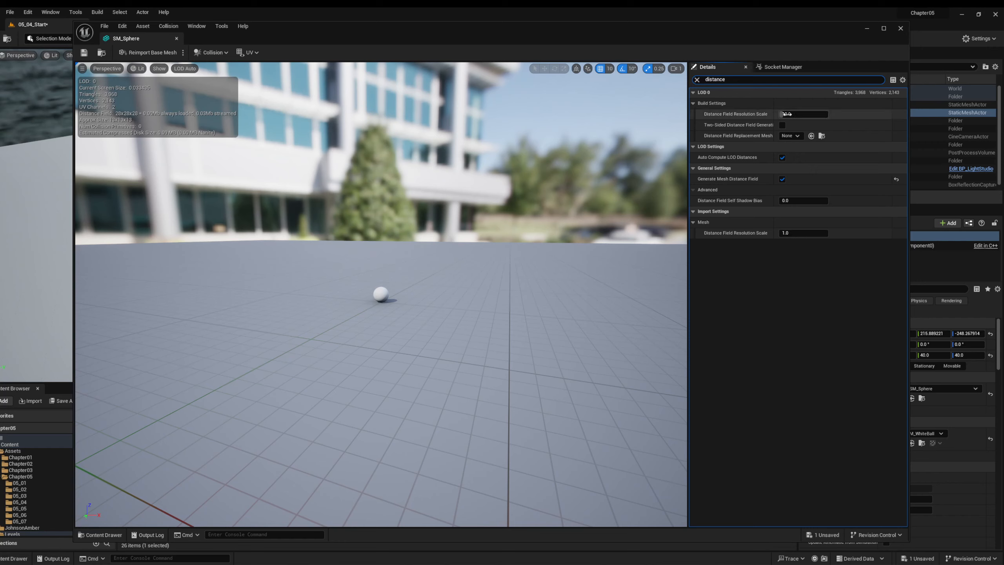
click(803, 114)
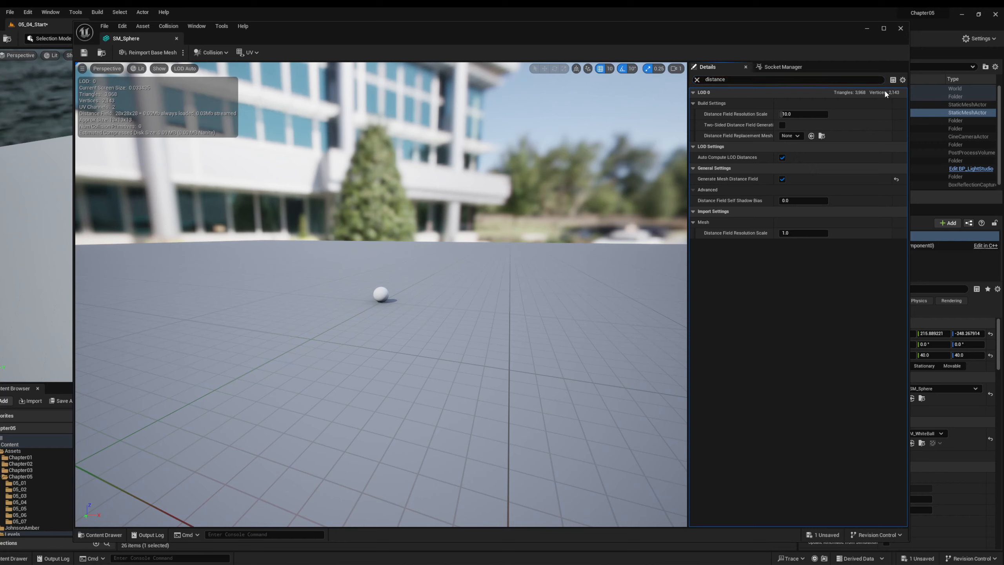
click(695, 78)
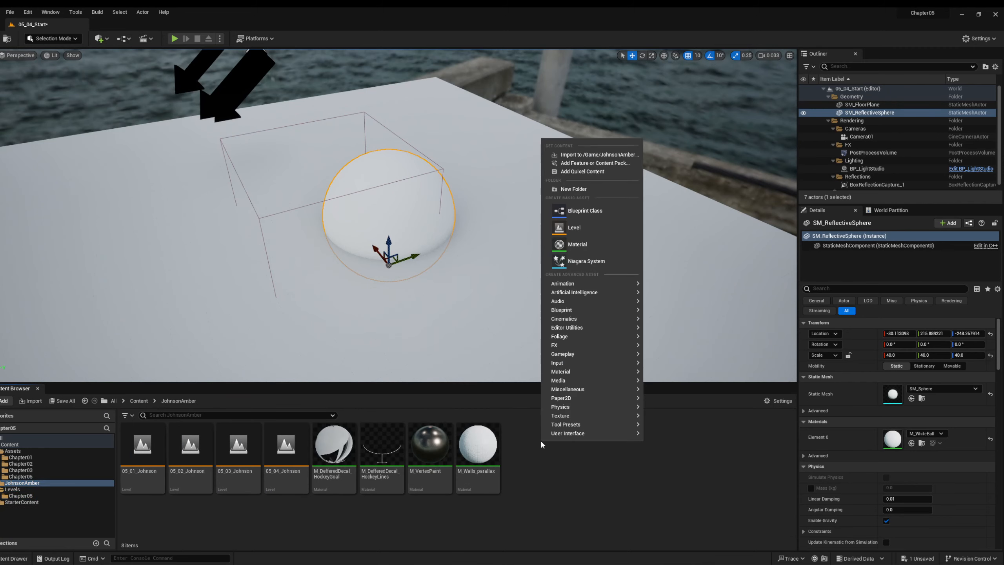
mouse_move(584, 211)
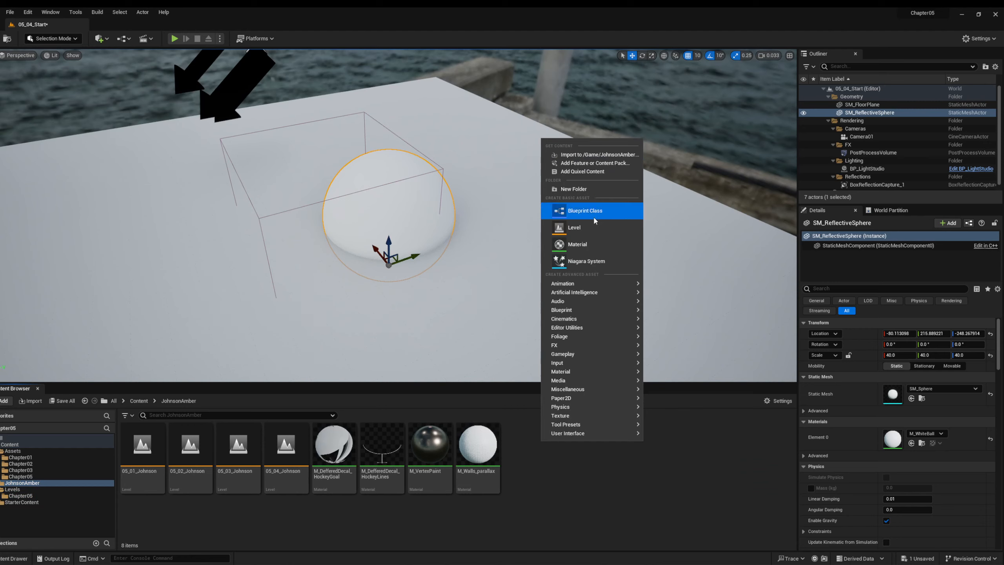
Step: Create a material named M_SimpleOcean in JohnsonAmber and open it in the Material Editor
click(575, 244)
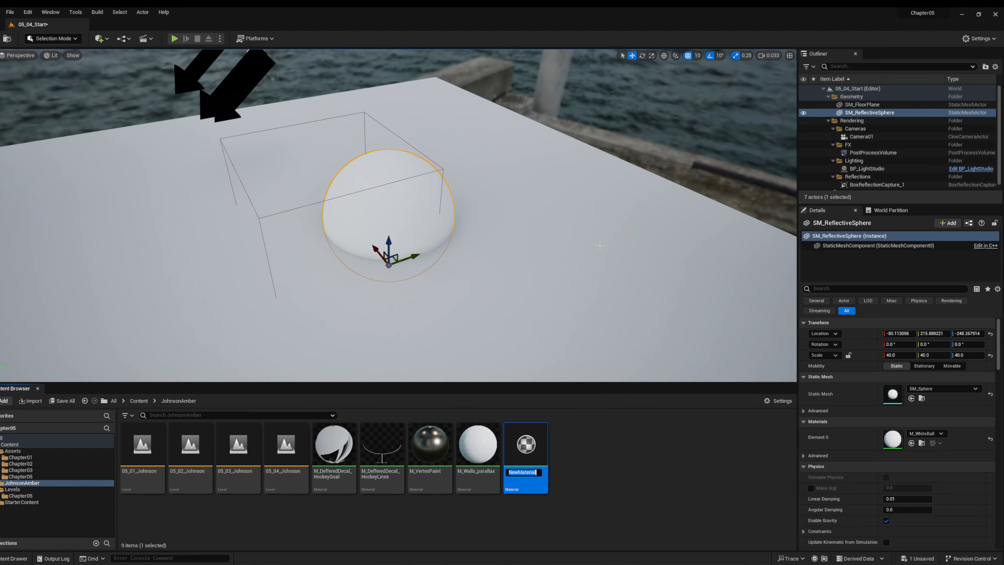
text(M_SimpleOcean)
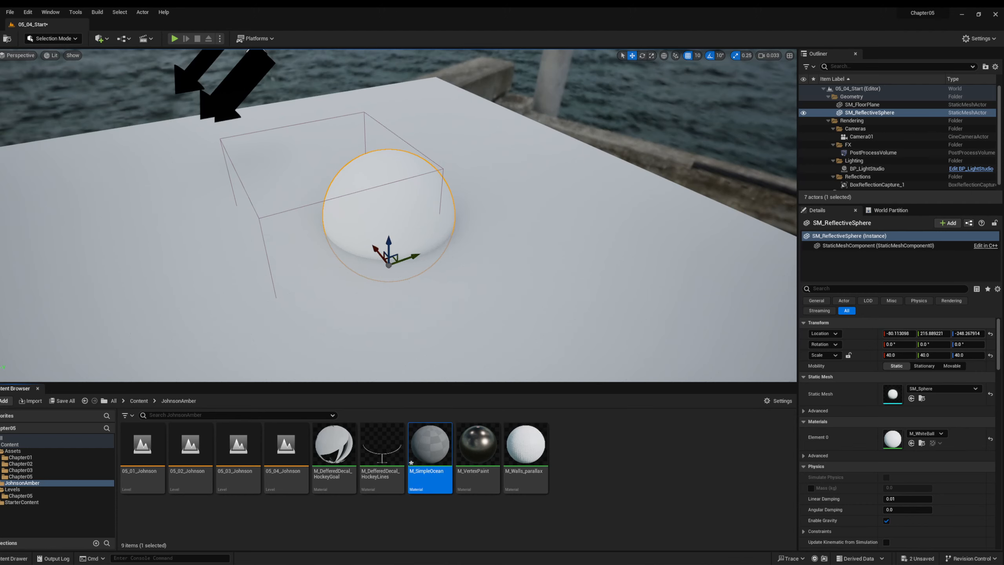
double_click(429, 442)
text(D)
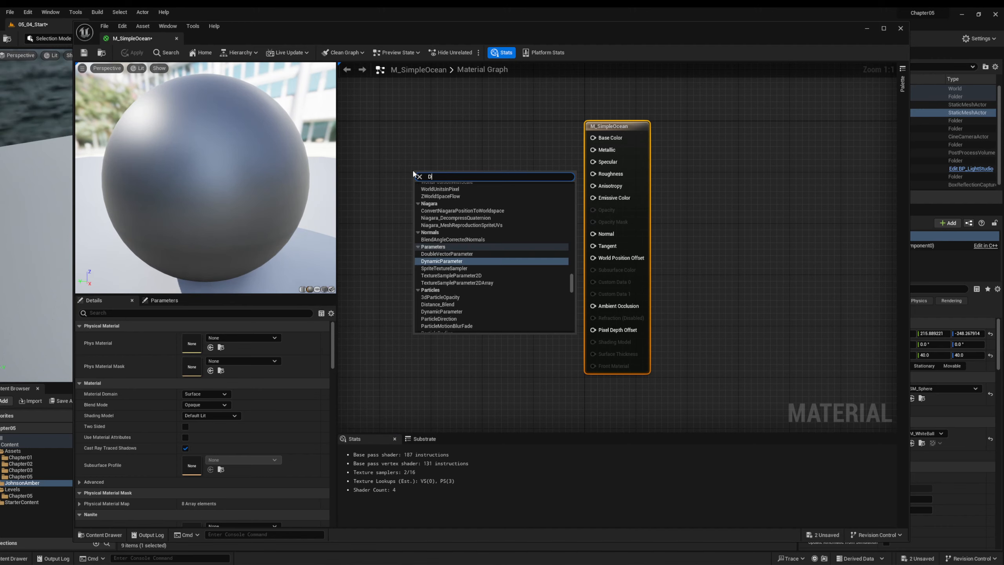
Step: Add a DistanceToNearestSurface node at the graph's upper left
text(istanceTo)
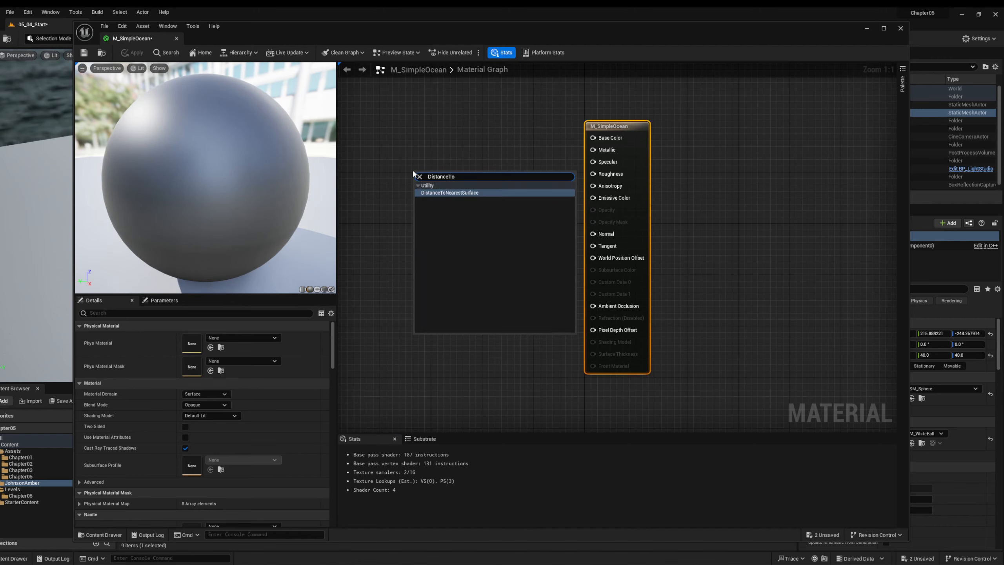
click(449, 193)
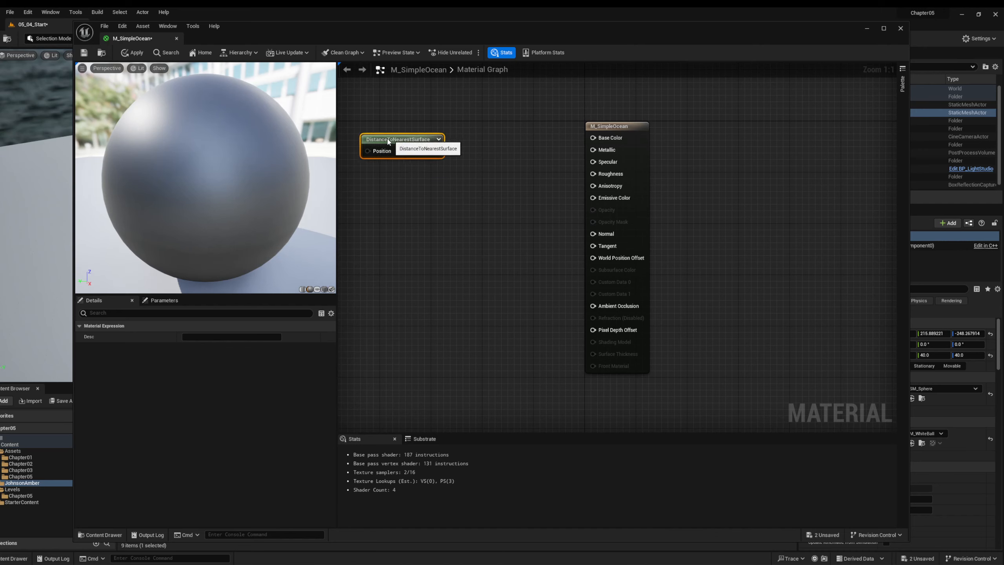
drag(403, 139, 382, 151)
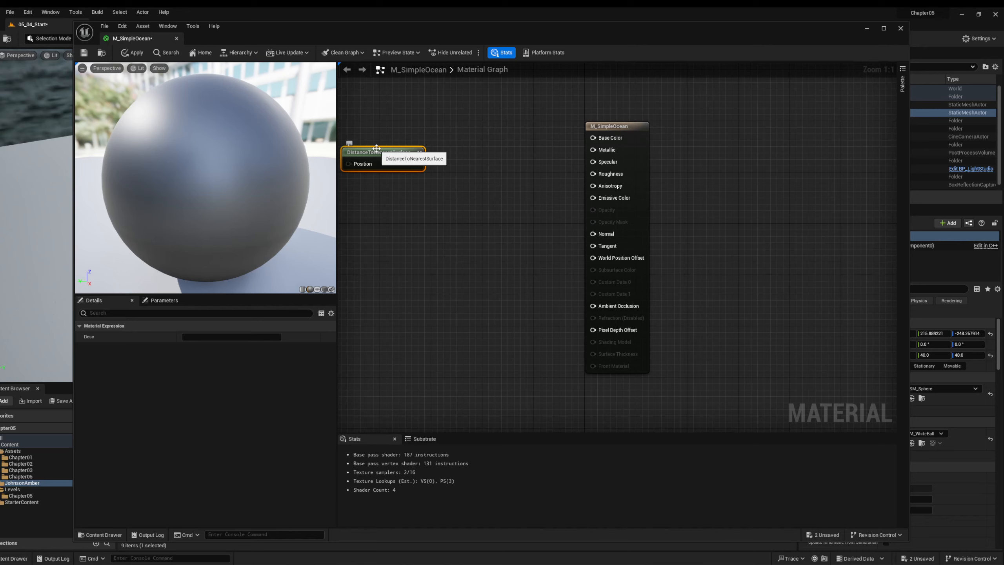
mouse_move(360, 142)
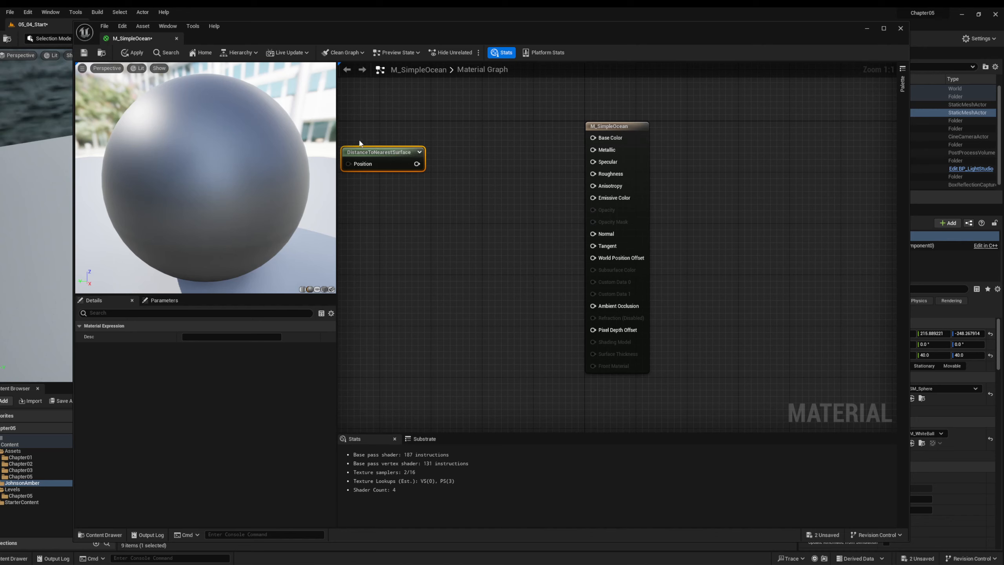
mouse_move(432, 169)
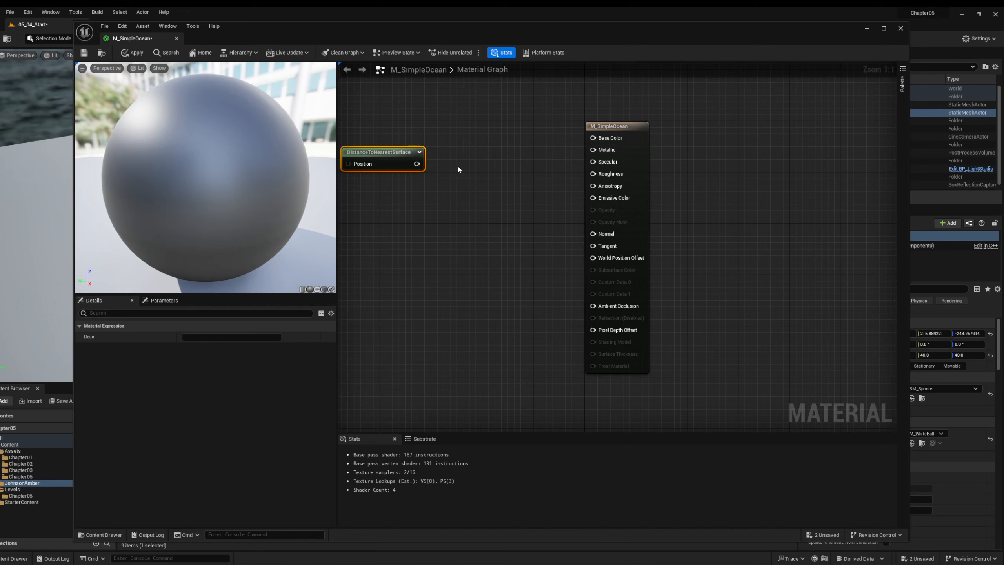
mouse_move(411, 146)
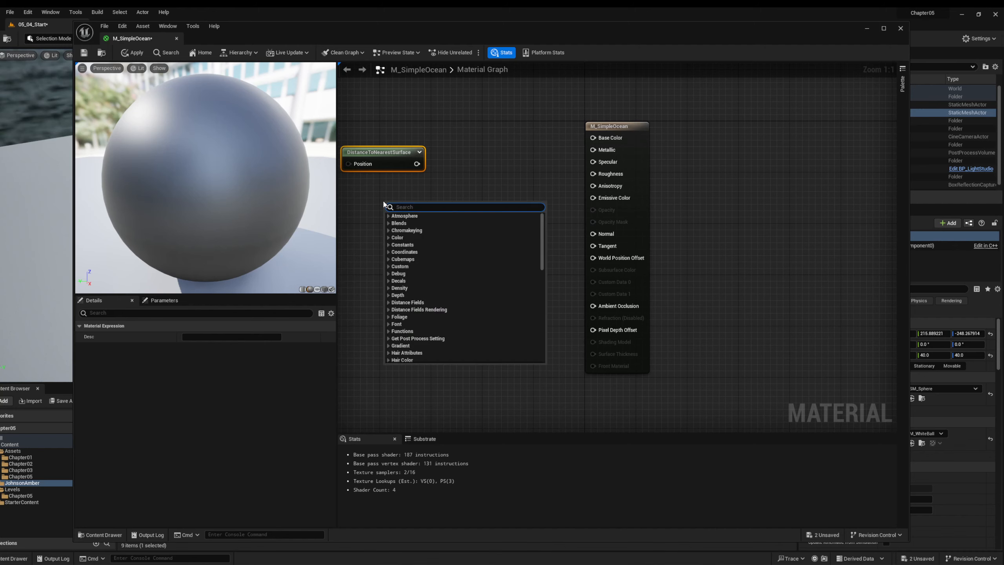
Step: Add a Scalar Parameter DistanceOffset at 0.015 and multiply the distance by it
text(scalar)
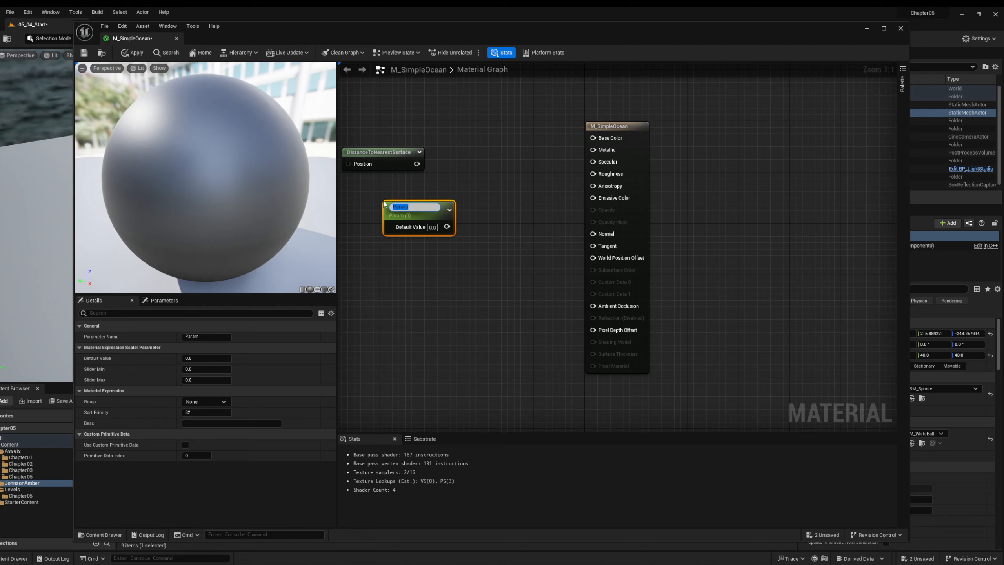
text(Distance0)
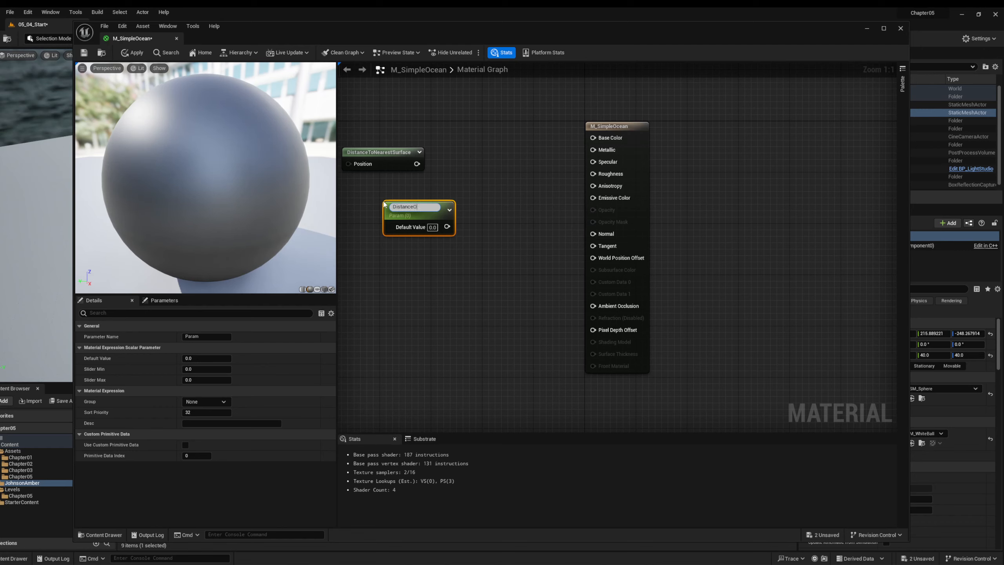
text(DistanceOffset)
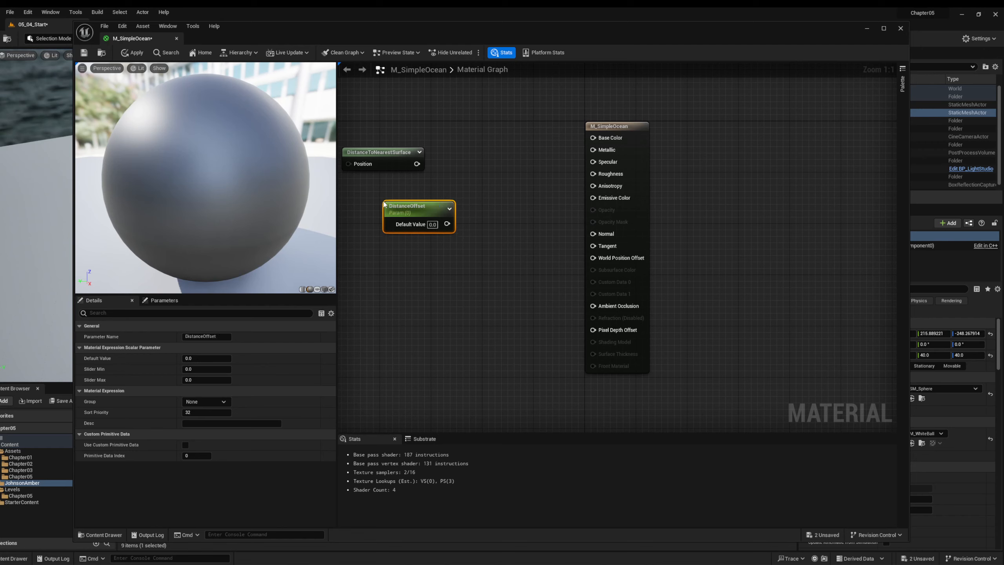
click(432, 225)
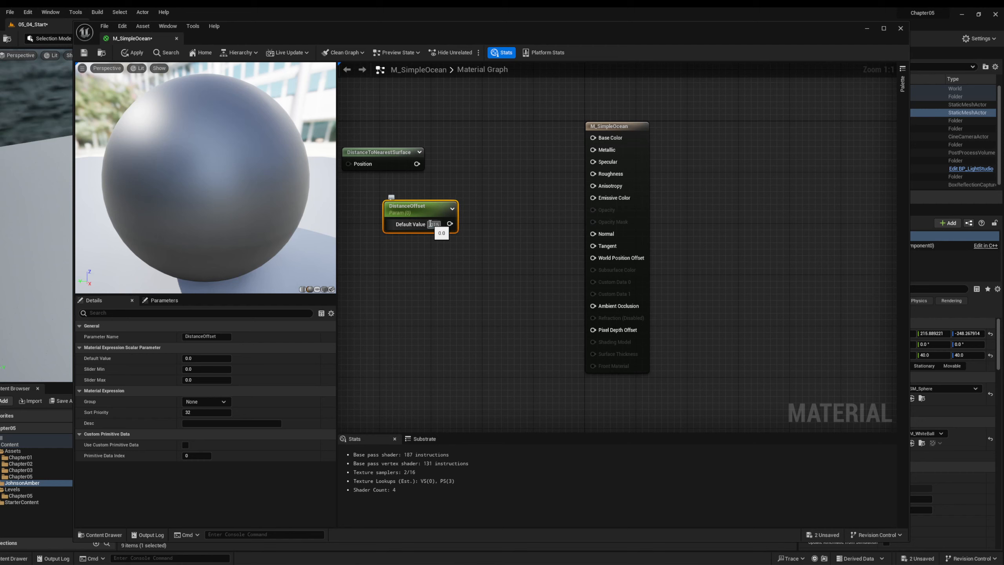
text(0.015)
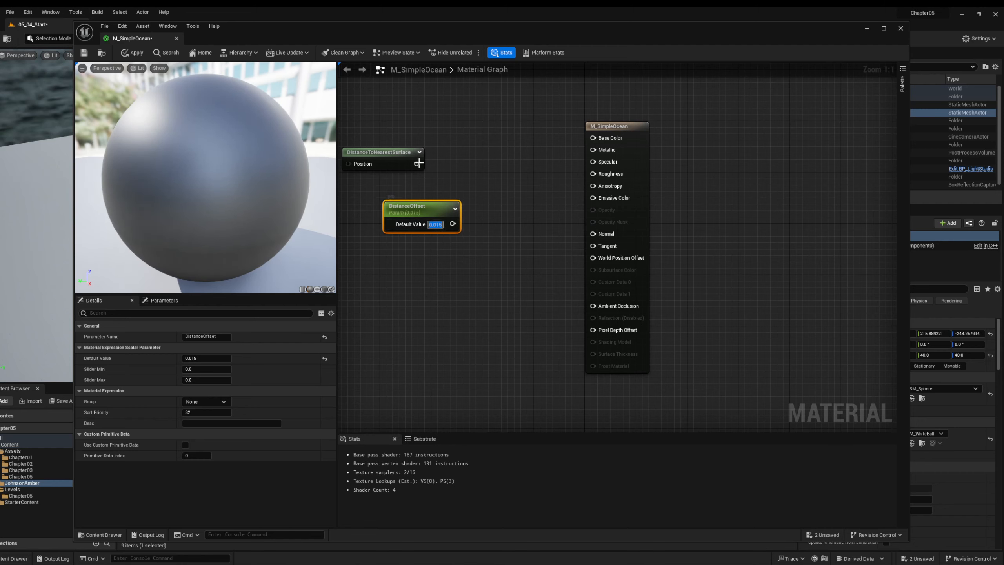
drag(422, 206, 365, 204)
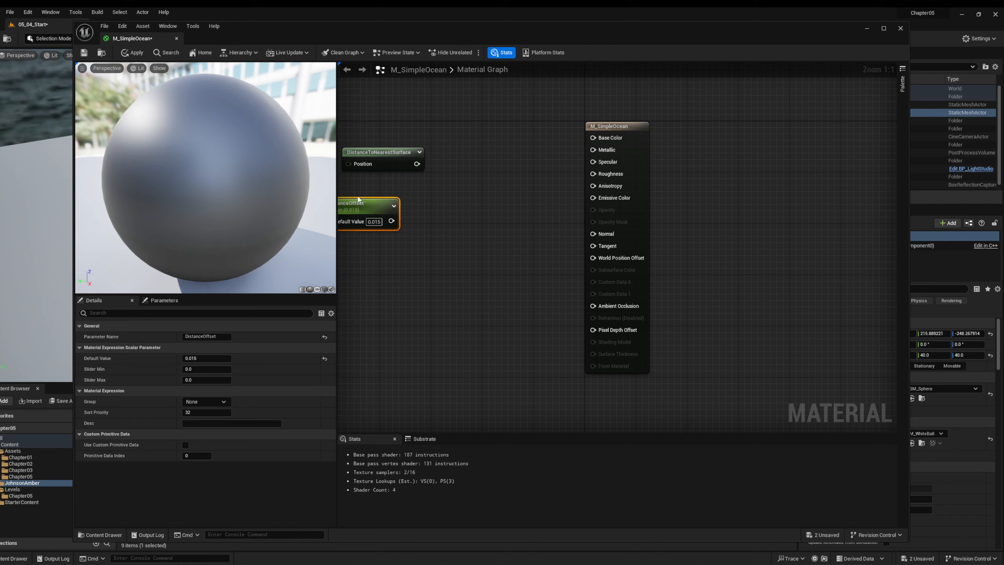
drag(365, 211, 380, 192)
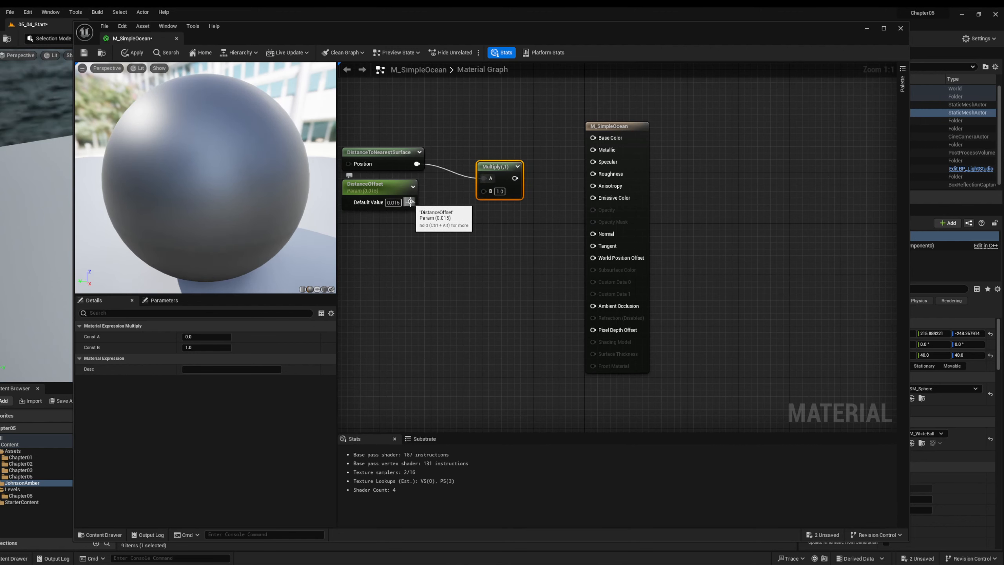
scroll(down, 3)
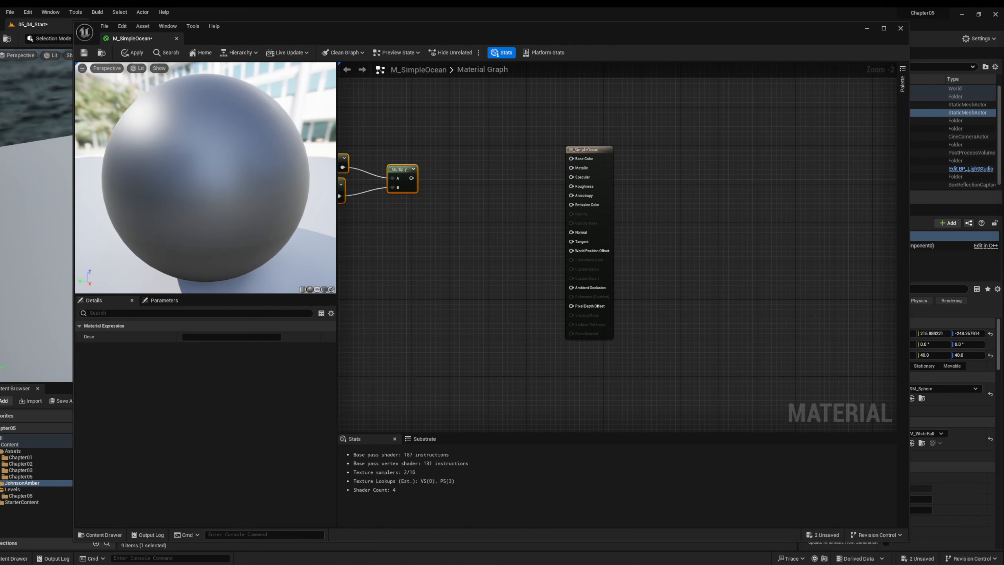
mouse_move(621, 235)
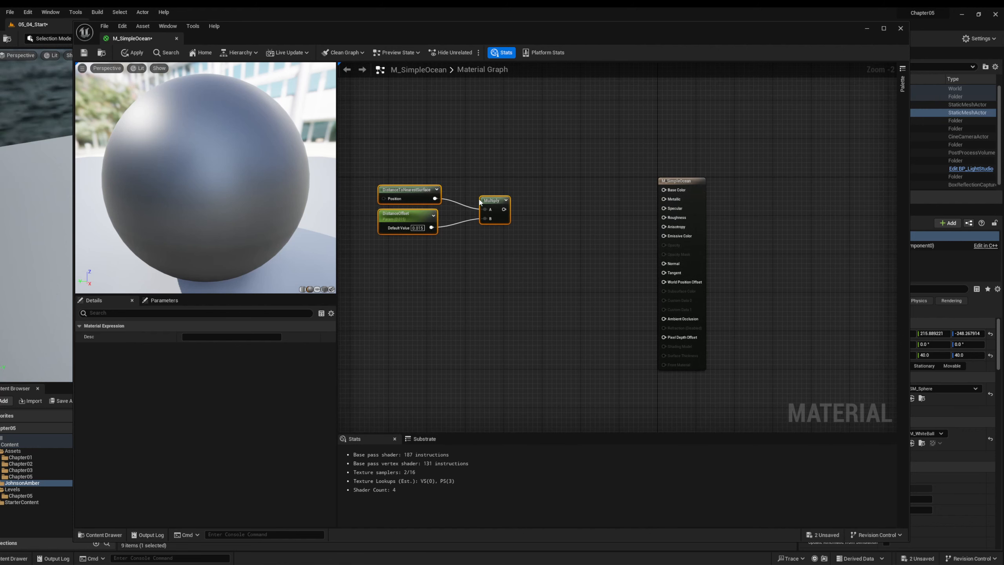
Step: Multiply the result by a new Scalar Parameter NumberOfSteps with default 2
click(491, 194)
text(s)
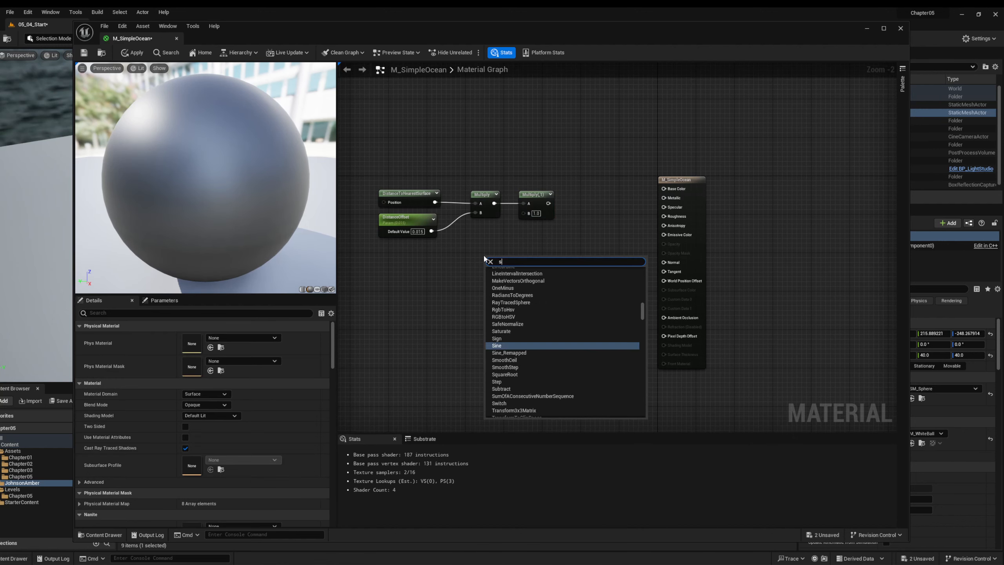
text(cal)
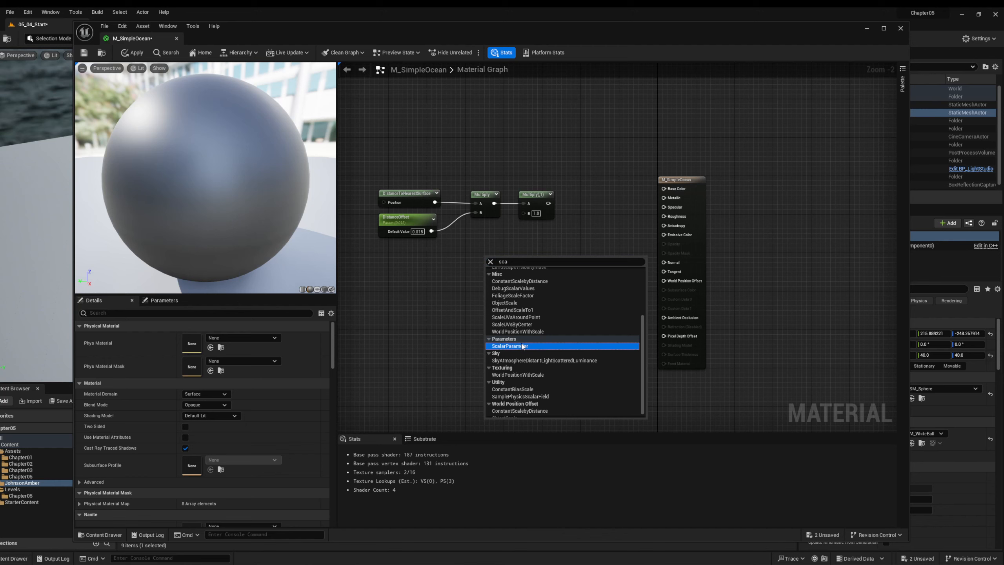
mouse_move(522, 260)
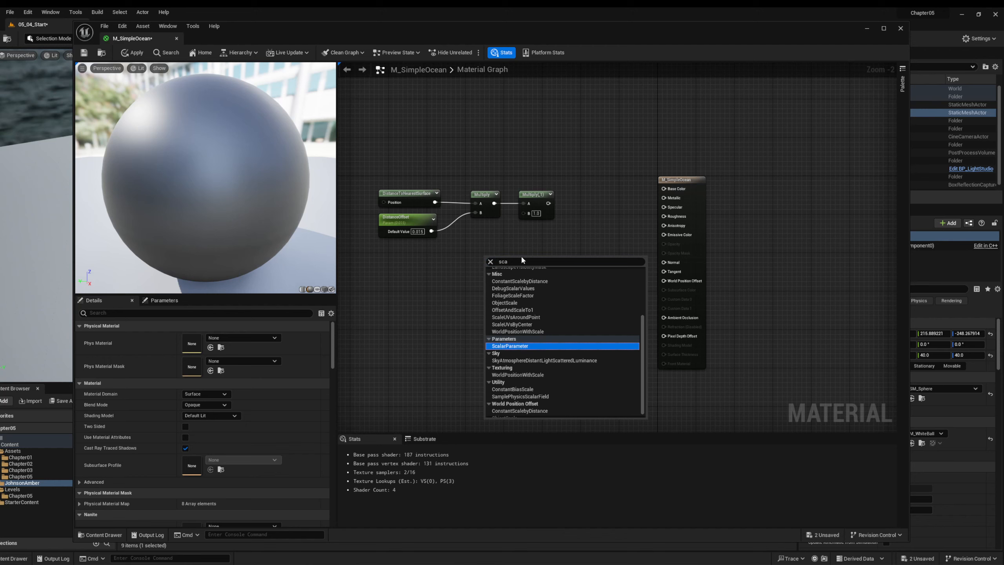
click(509, 346)
text(NumberOfSteps)
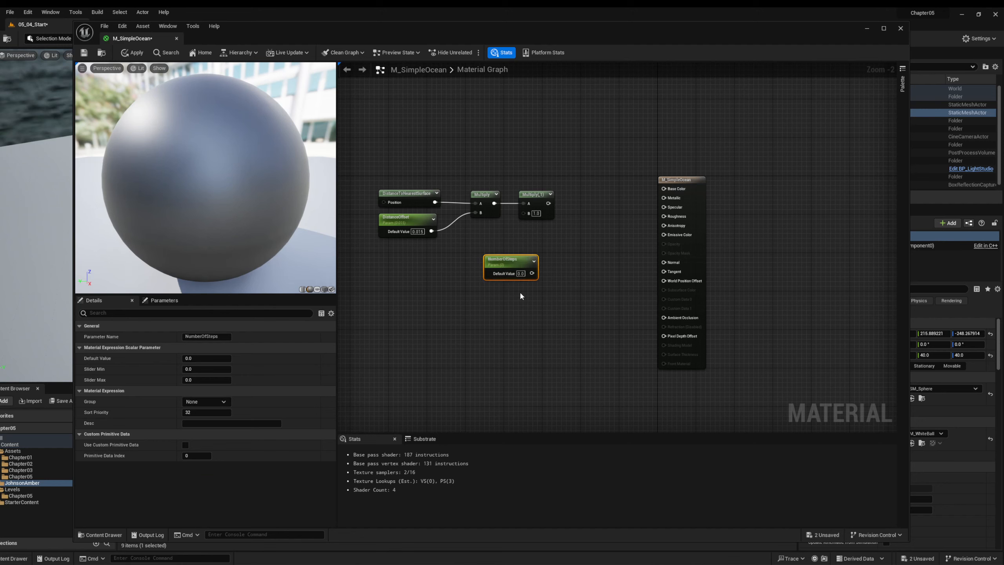
mouse_move(509, 262)
text(2)
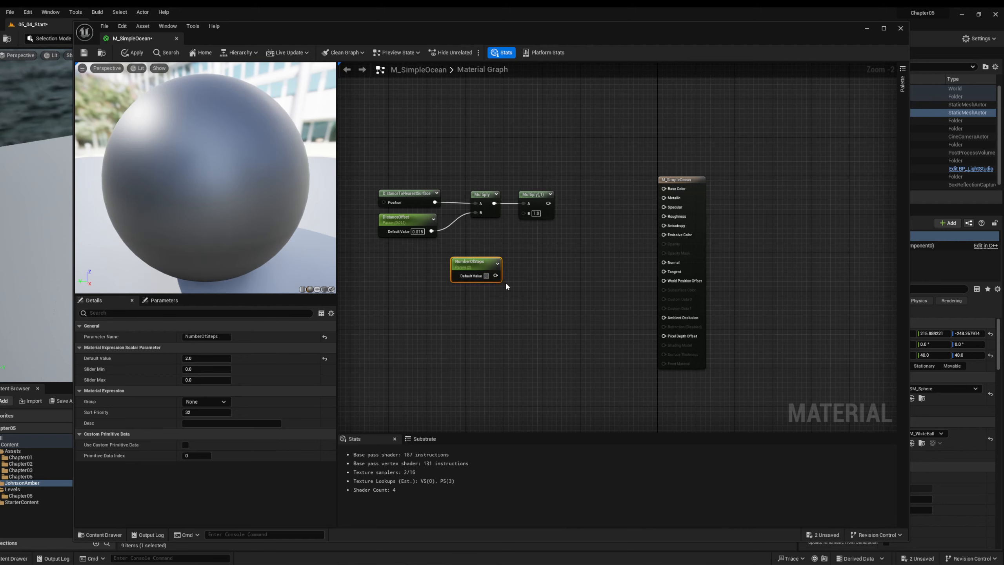
click(488, 275)
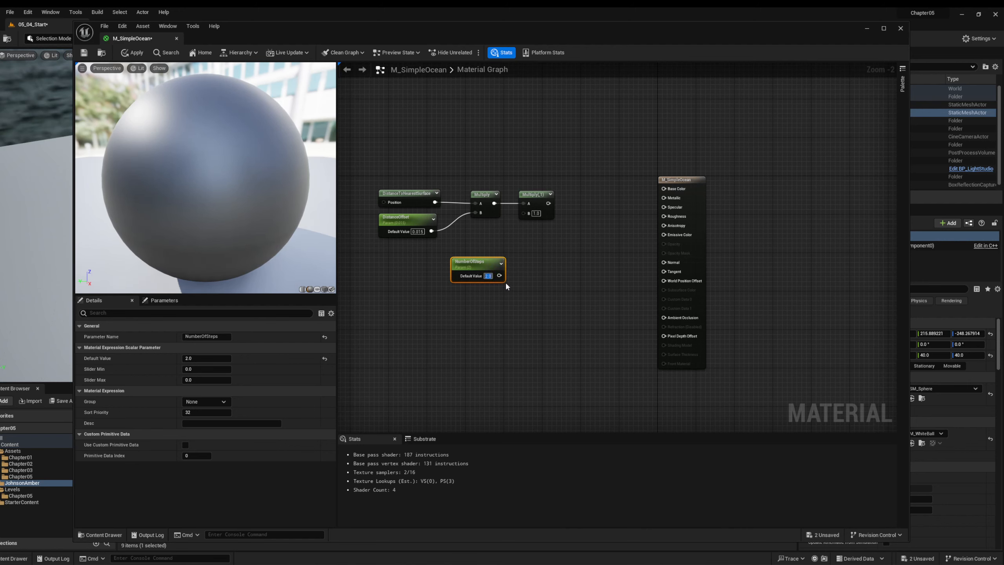
mouse_move(455, 263)
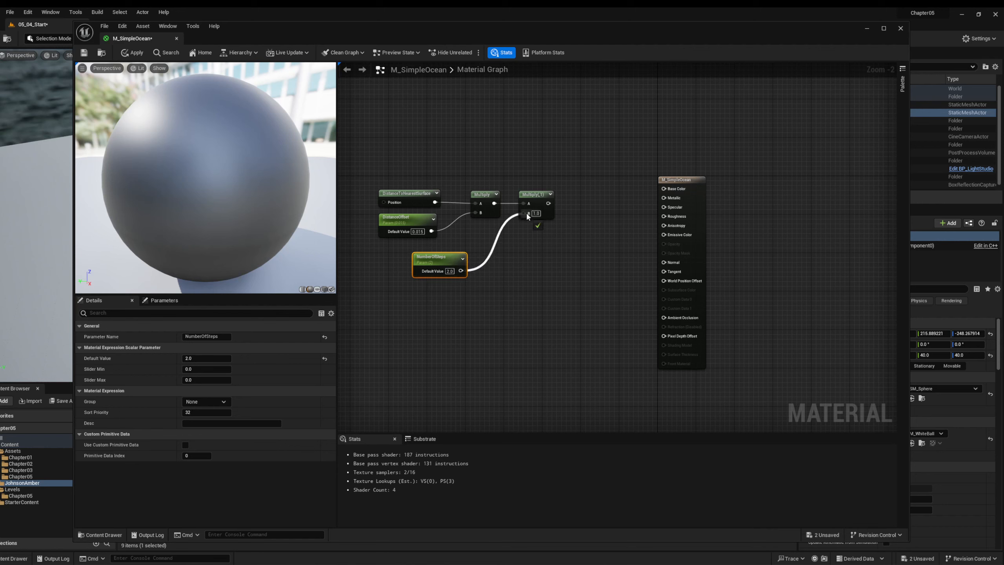
drag(440, 257, 486, 246)
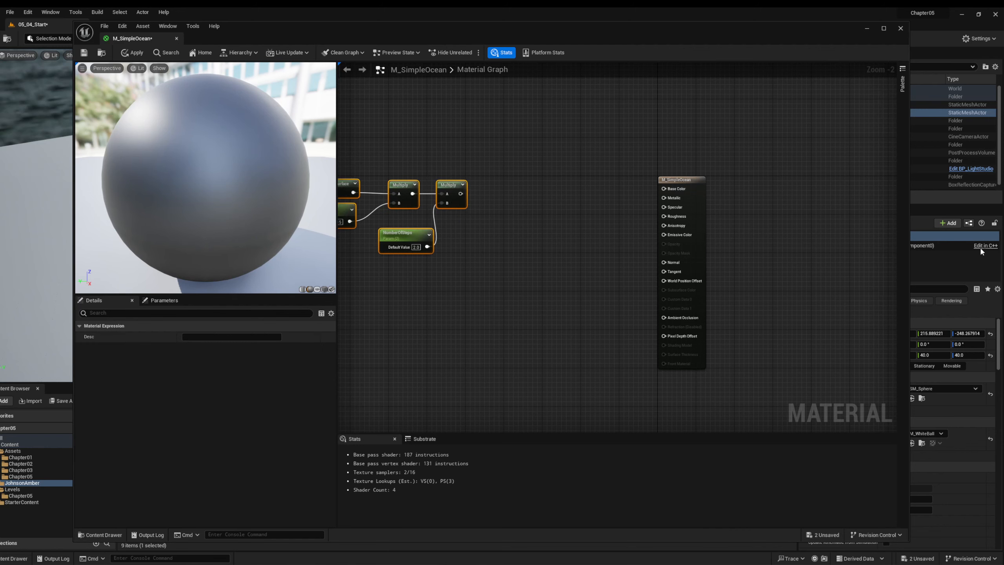
mouse_move(981, 251)
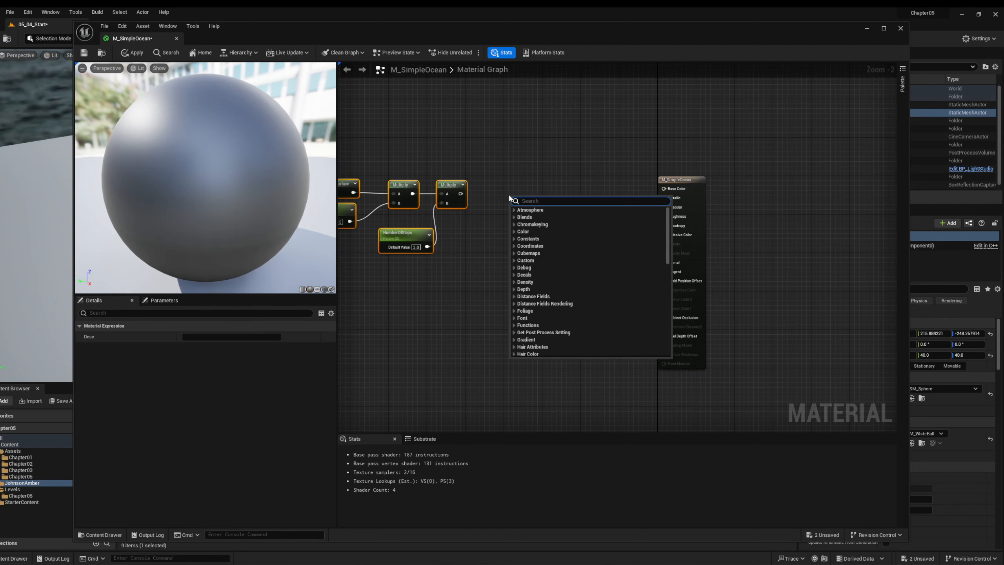
Step: Add Floor and Divide nodes, dividing the Floor output by NumberOfSteps
text(floo)
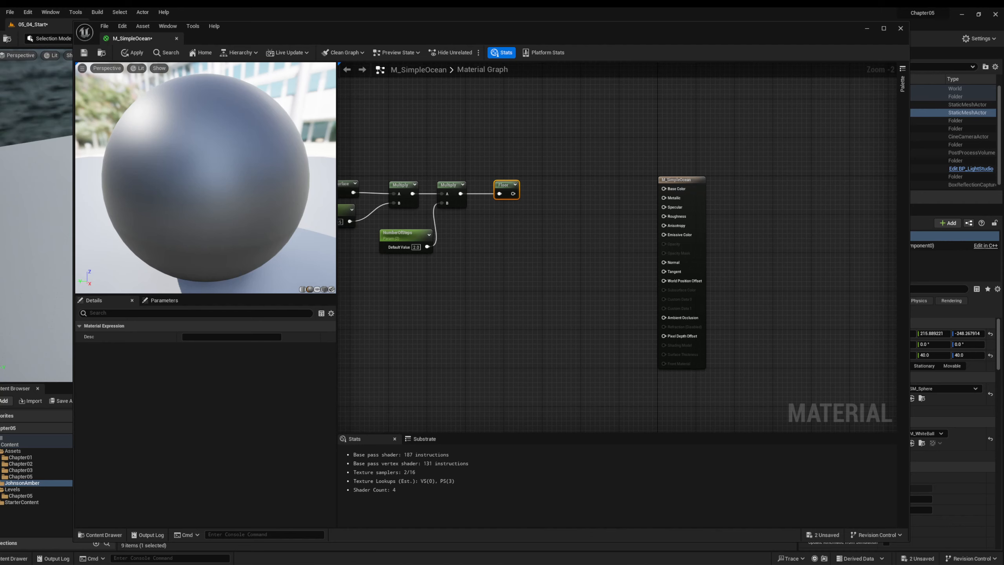
mouse_move(546, 213)
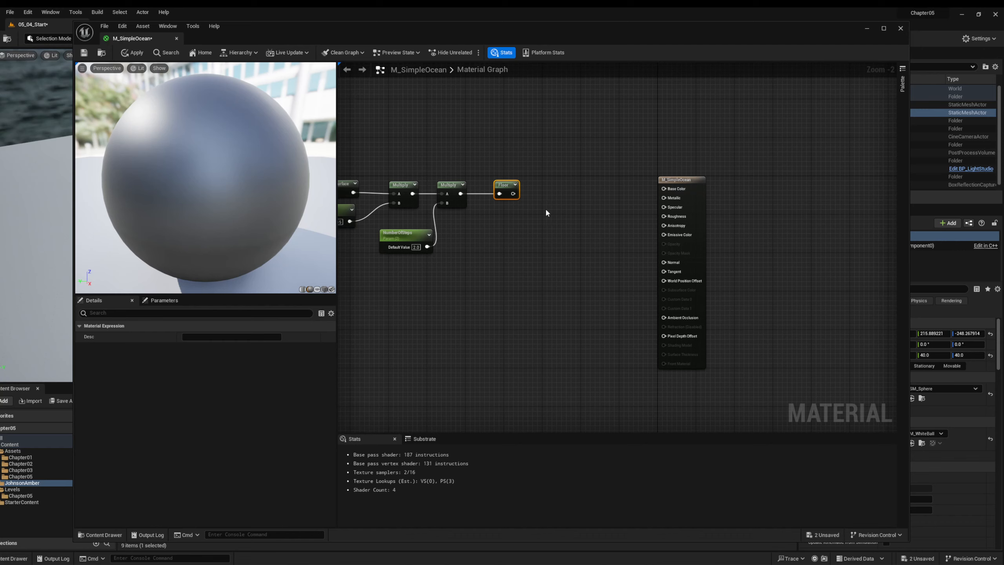
text(divid)
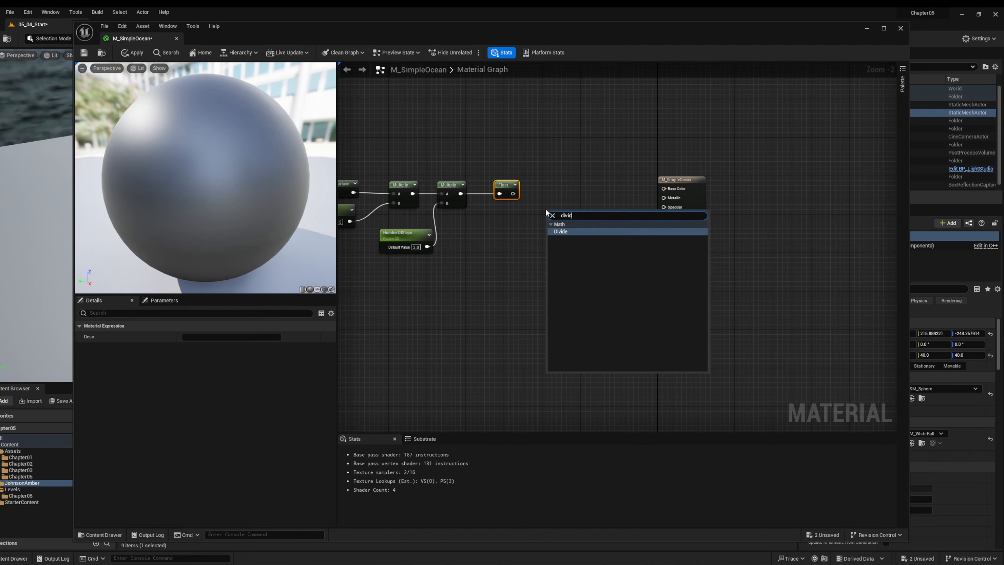
click(560, 231)
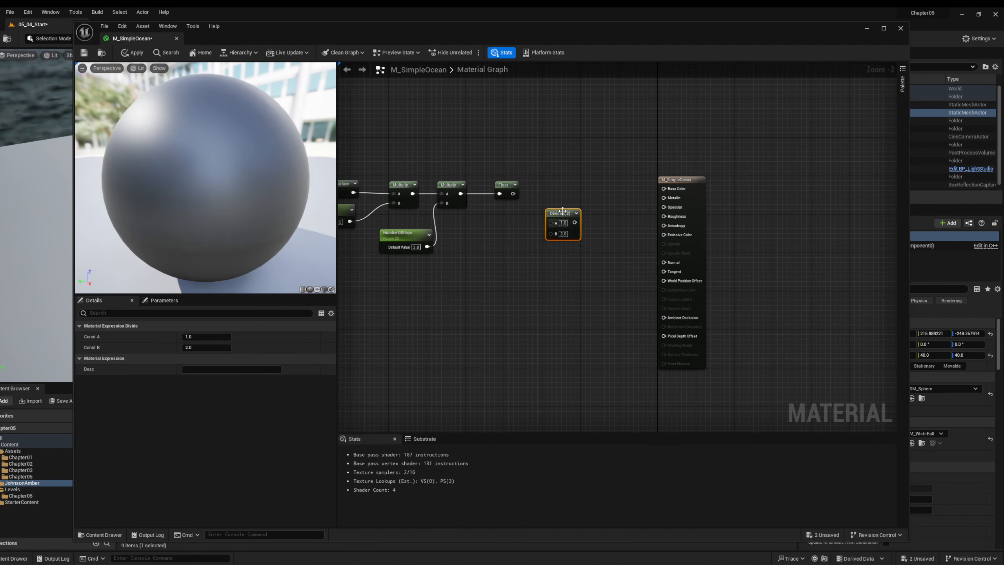
drag(562, 213, 563, 190)
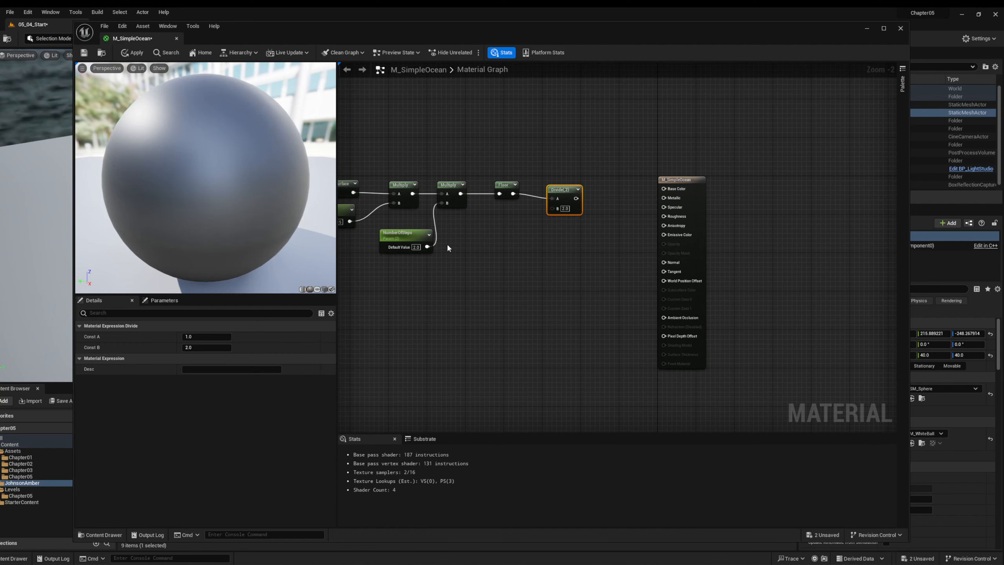
drag(427, 247, 554, 208)
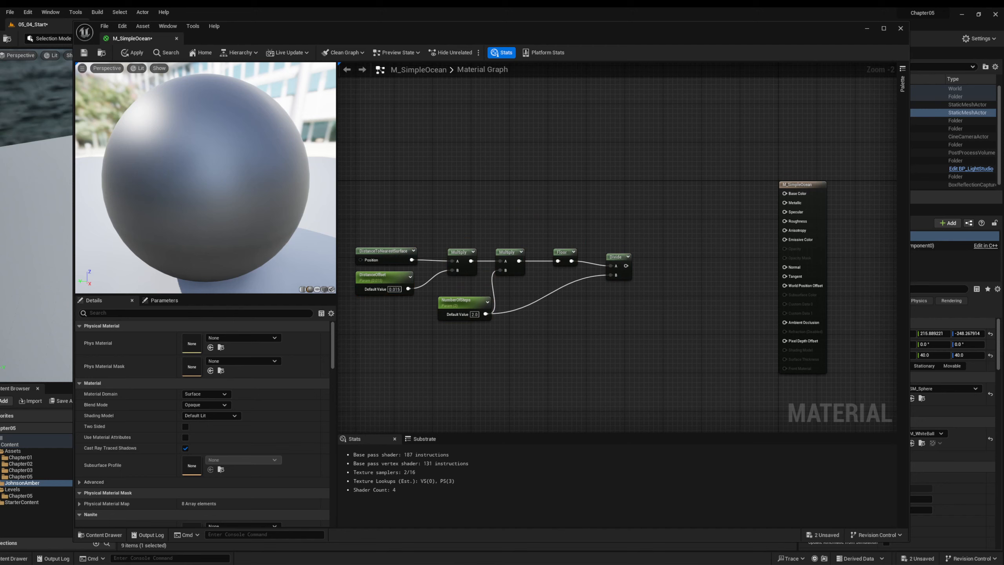
mouse_move(828, 138)
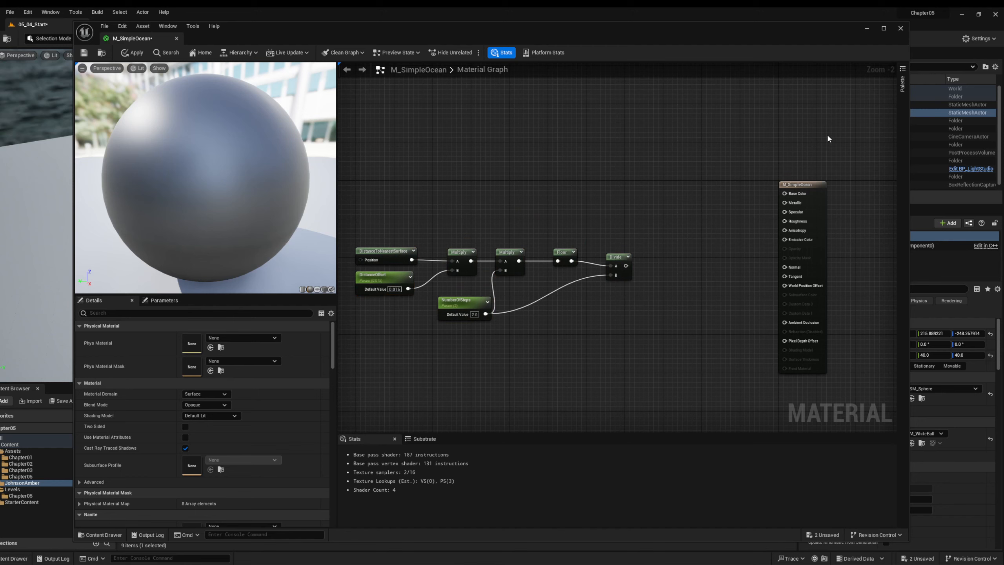
mouse_move(568, 170)
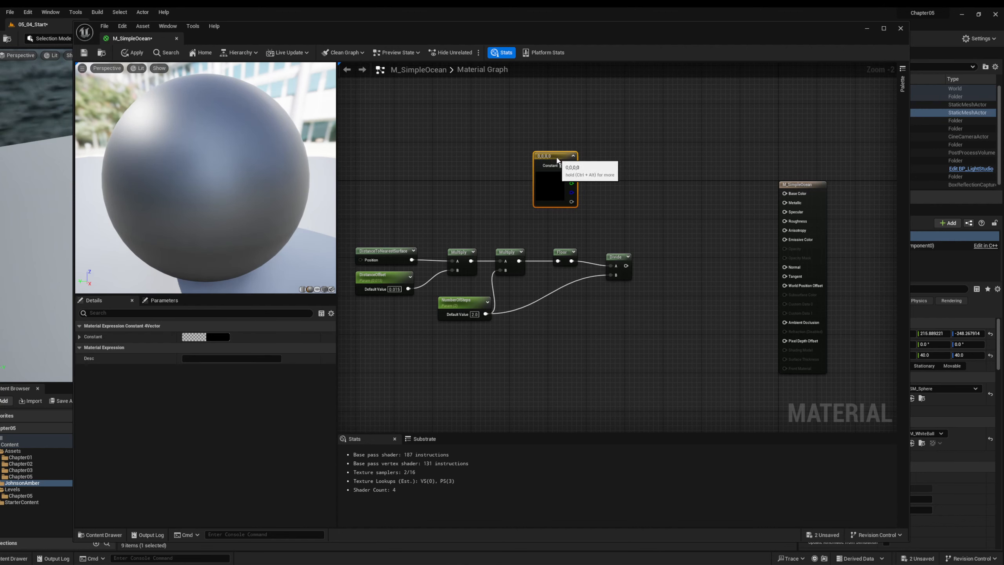
Step: Duplicate the Constant4Vector and set one to saturated blue, the other to white
drag(555, 155, 632, 136)
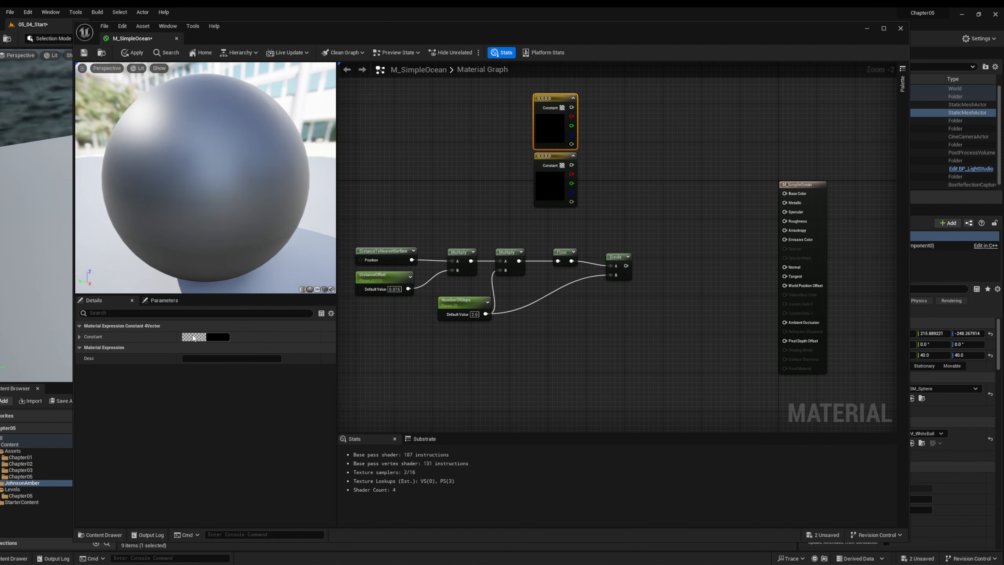
click(205, 336)
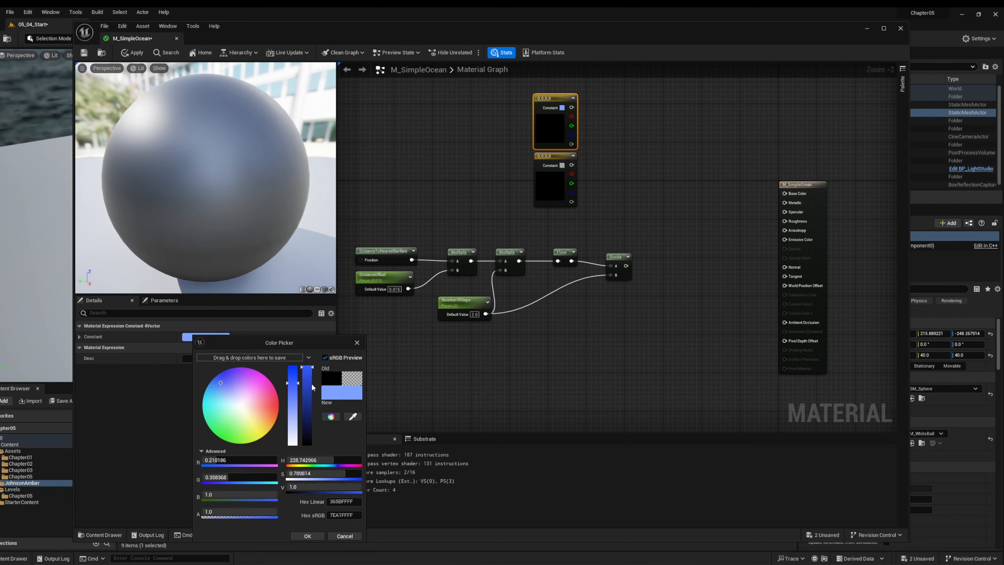
mouse_move(304, 378)
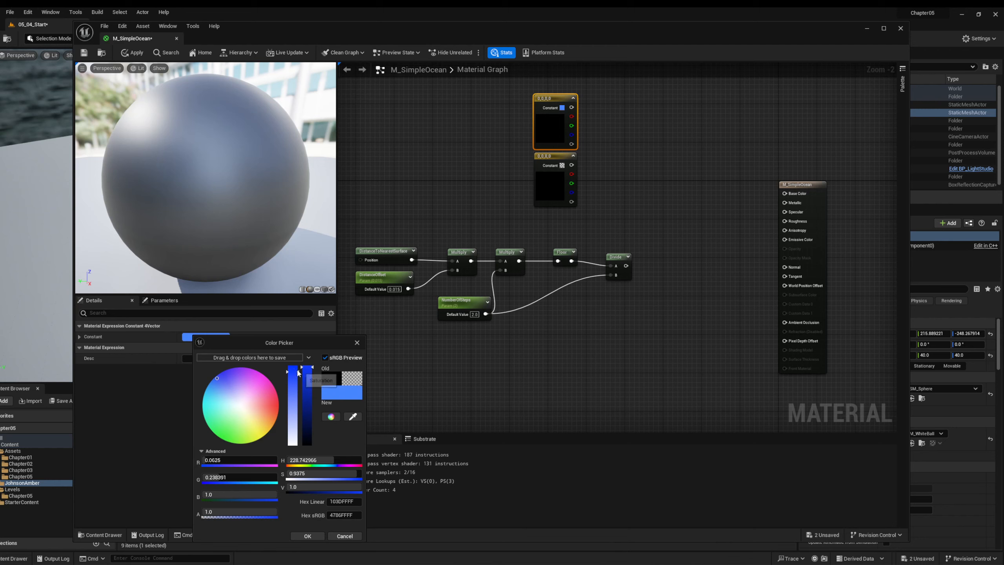
drag(301, 371, 301, 368)
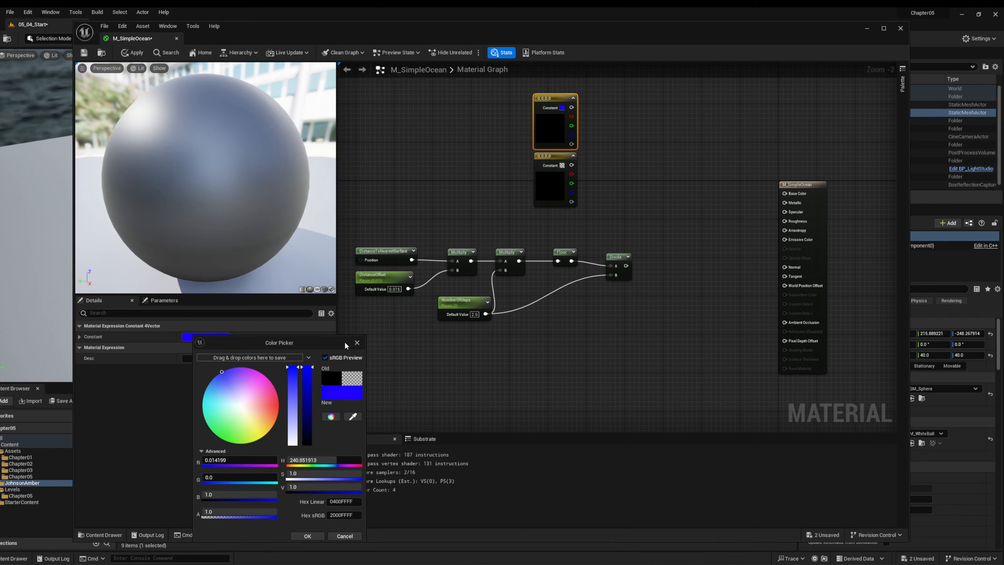
click(307, 535)
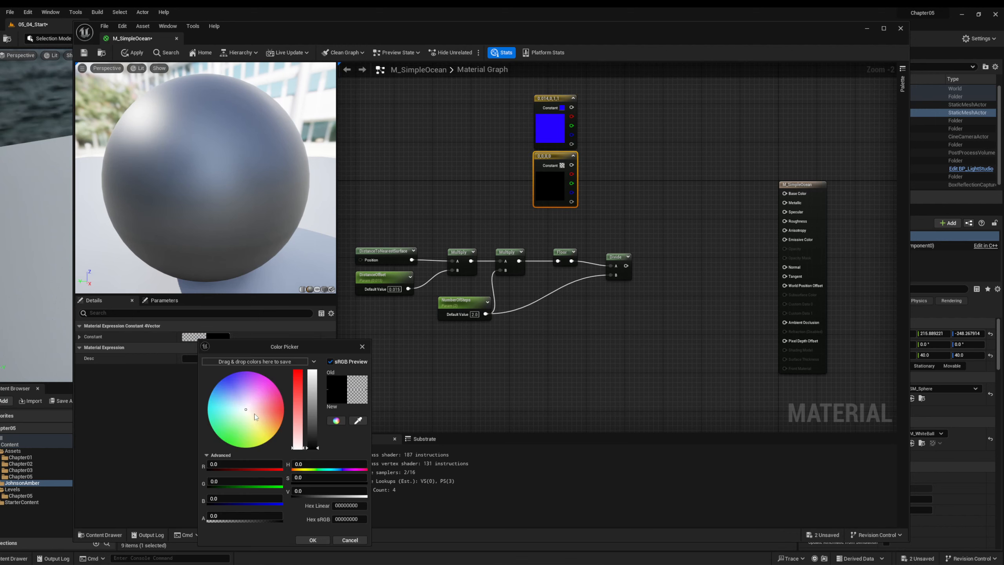
mouse_move(246, 412)
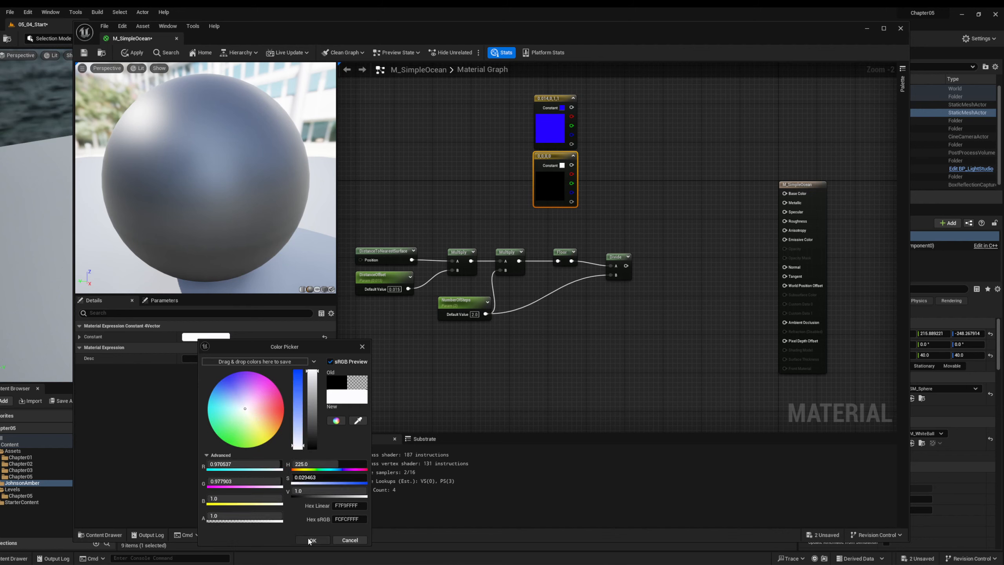
click(311, 540)
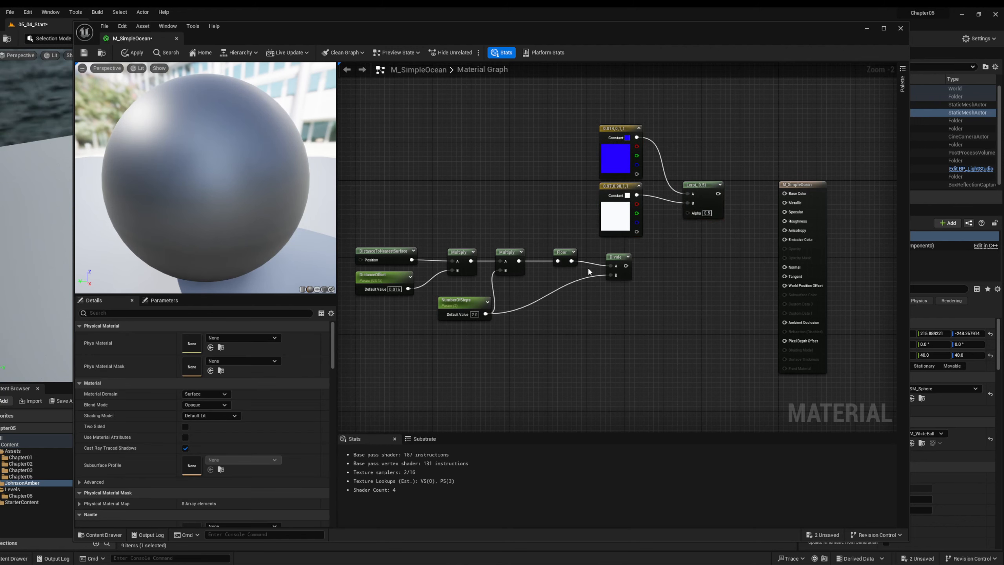
mouse_move(482, 269)
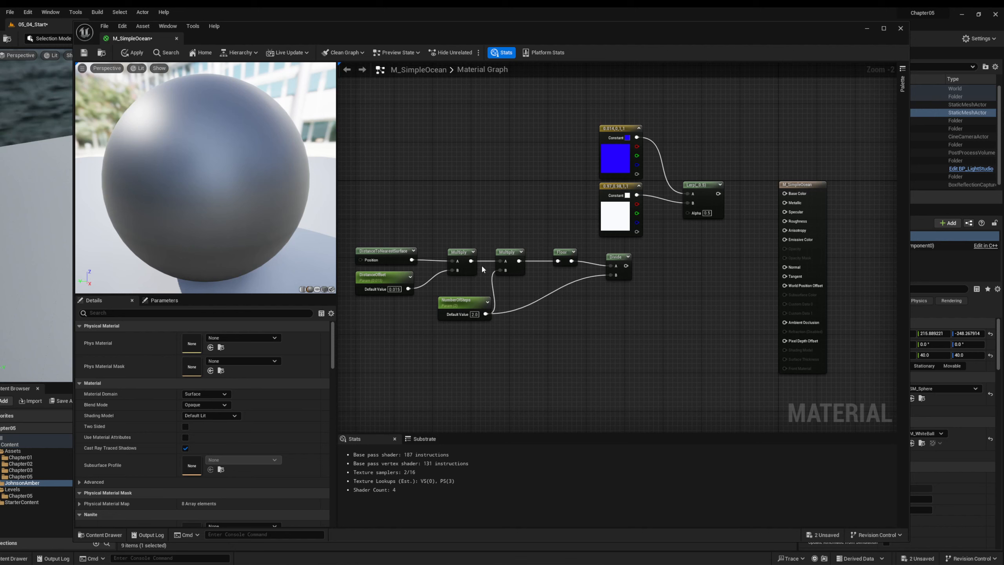
mouse_move(615, 259)
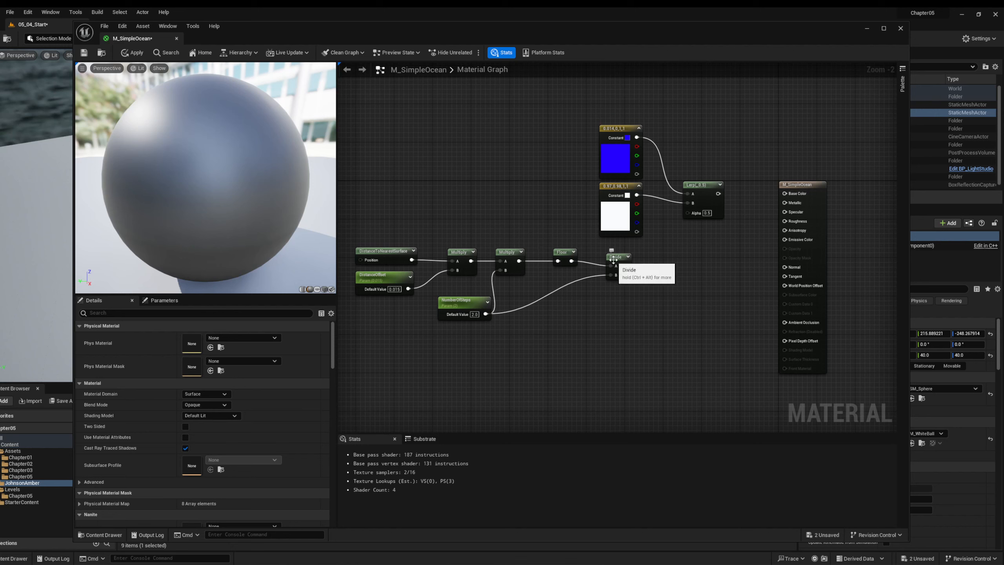
Step: Briefly preview the Divide node's output on the sphere, then stop previewing
right_click(616, 256)
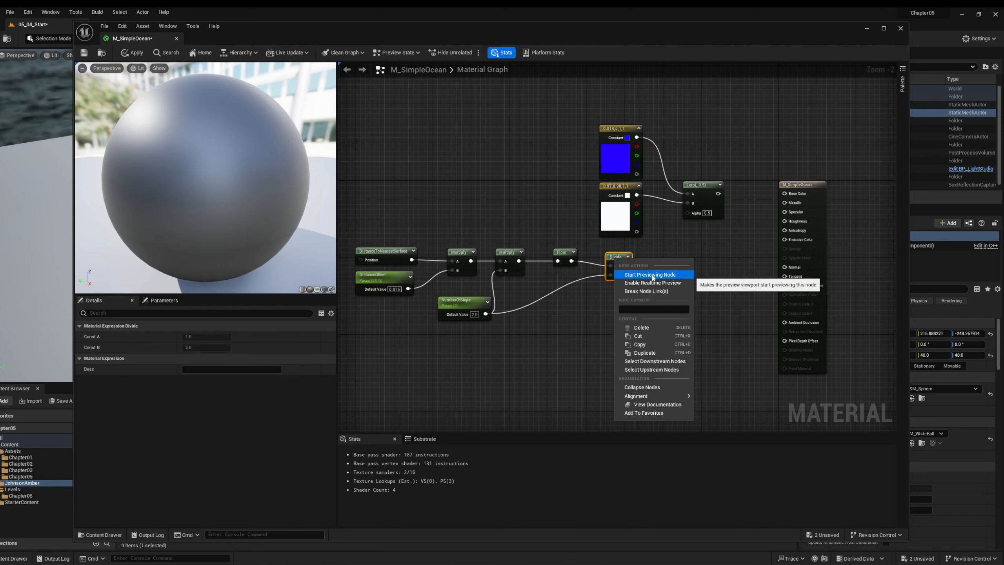
click(648, 274)
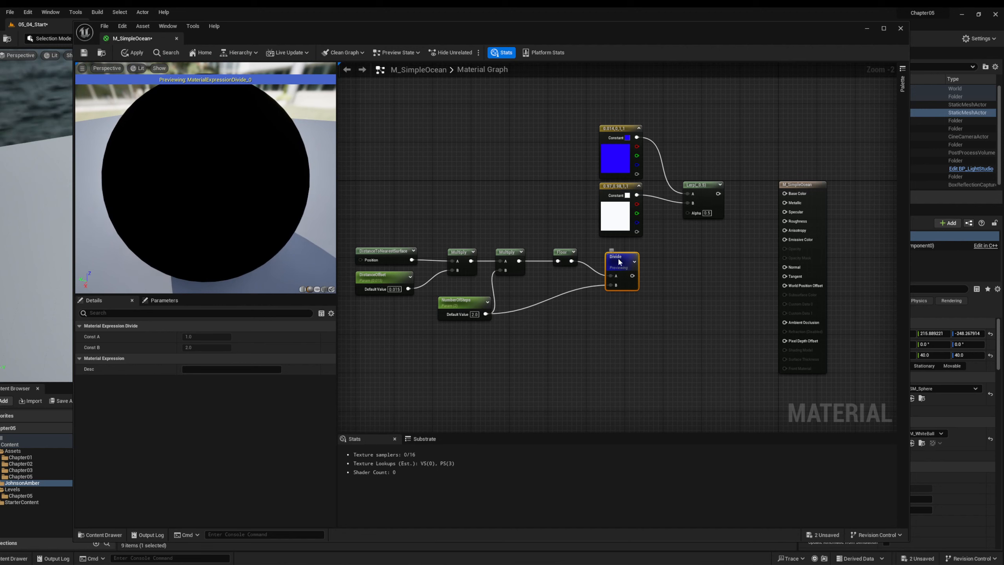
click(627, 256)
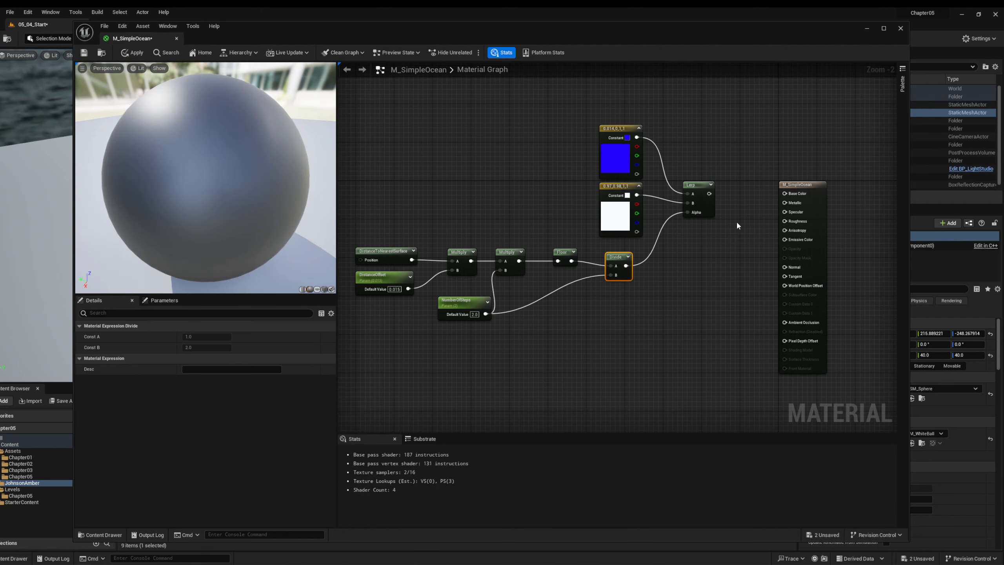
mouse_move(704, 192)
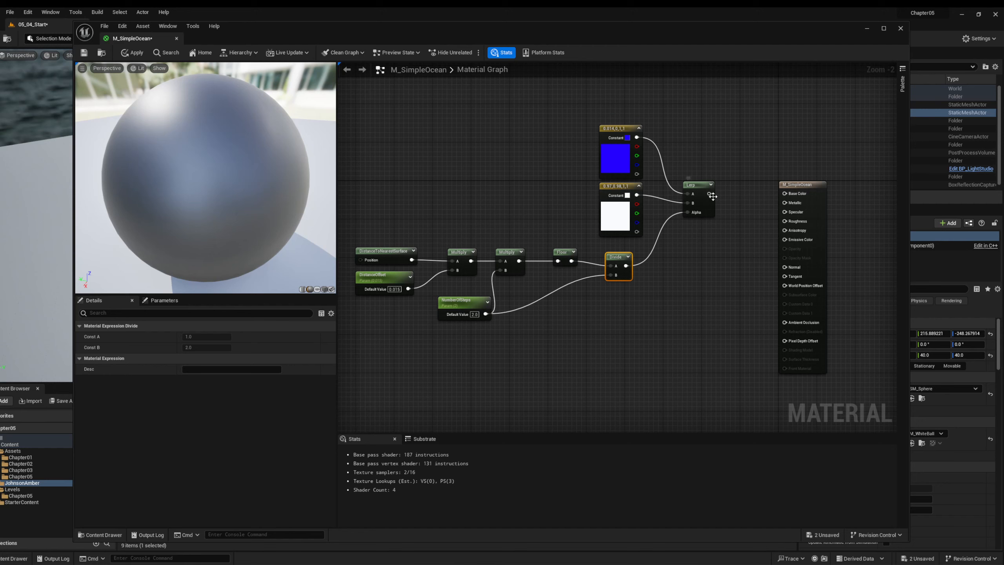
mouse_move(374, 264)
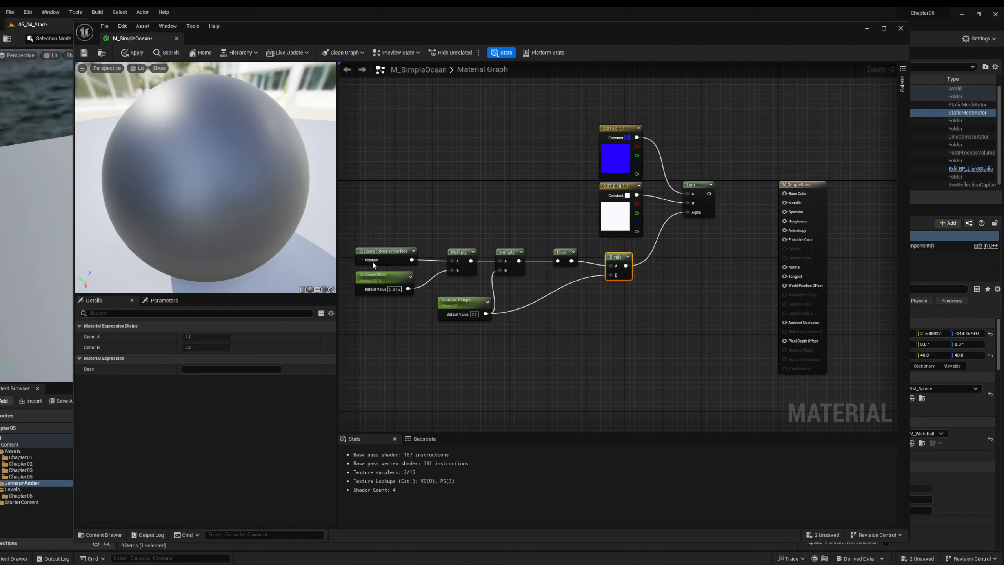
mouse_move(708, 188)
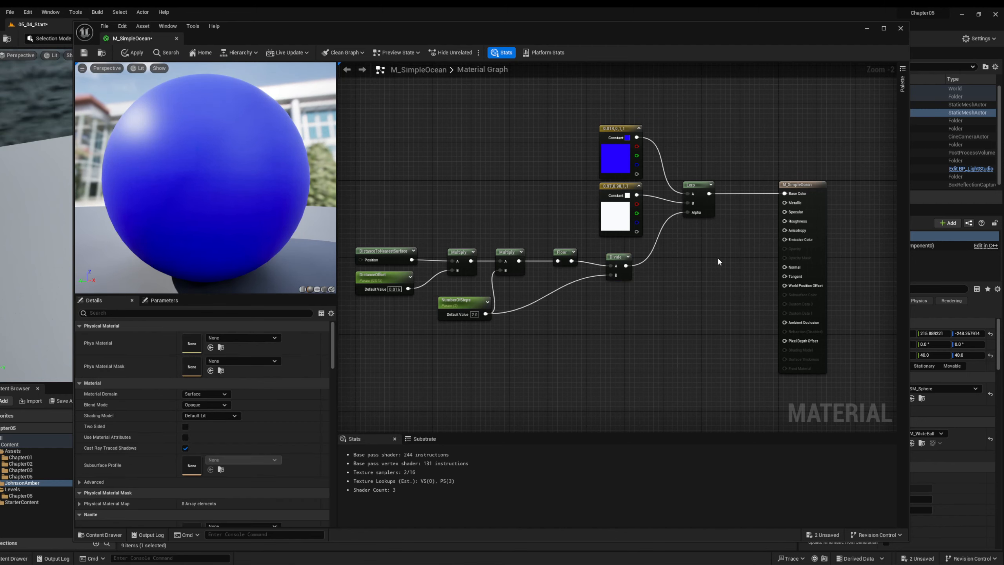
Step: Apply M_SimpleOcean so blue stepped bands ring the sphere in the level
click(731, 268)
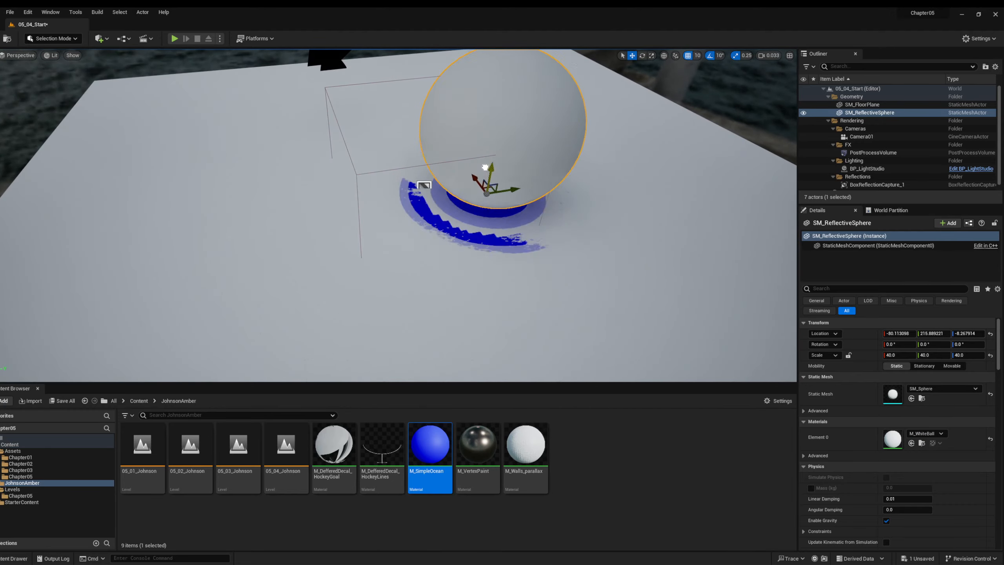
Step: Lower the sphere into the floor, reopen M_SimpleOcean and save it
drag(487, 180, 477, 250)
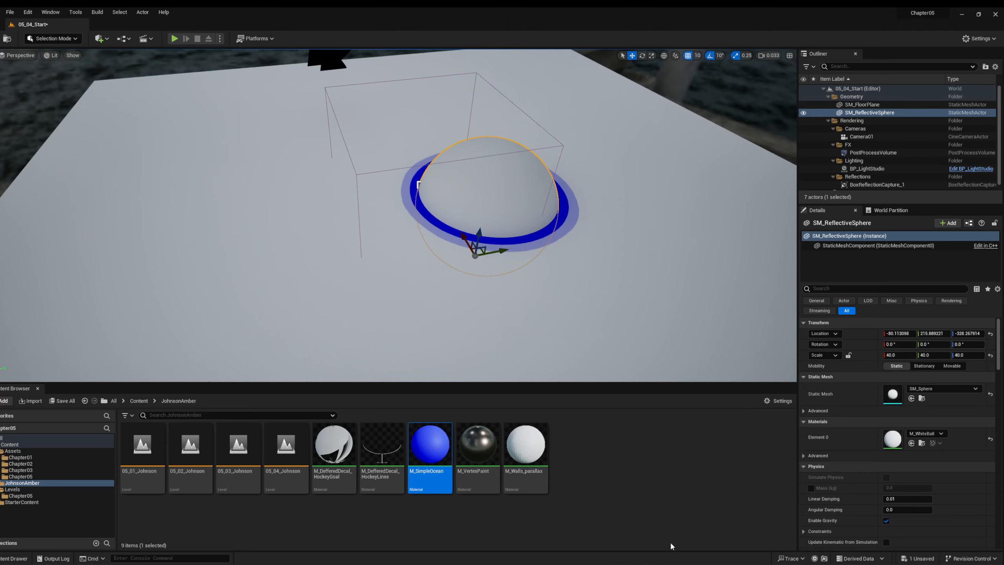
mouse_move(474, 444)
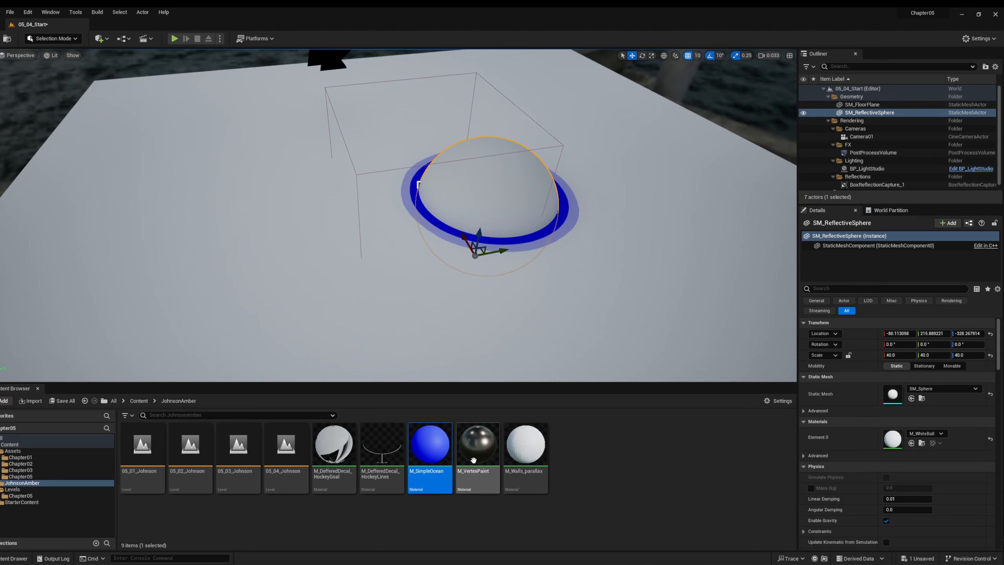
double_click(429, 444)
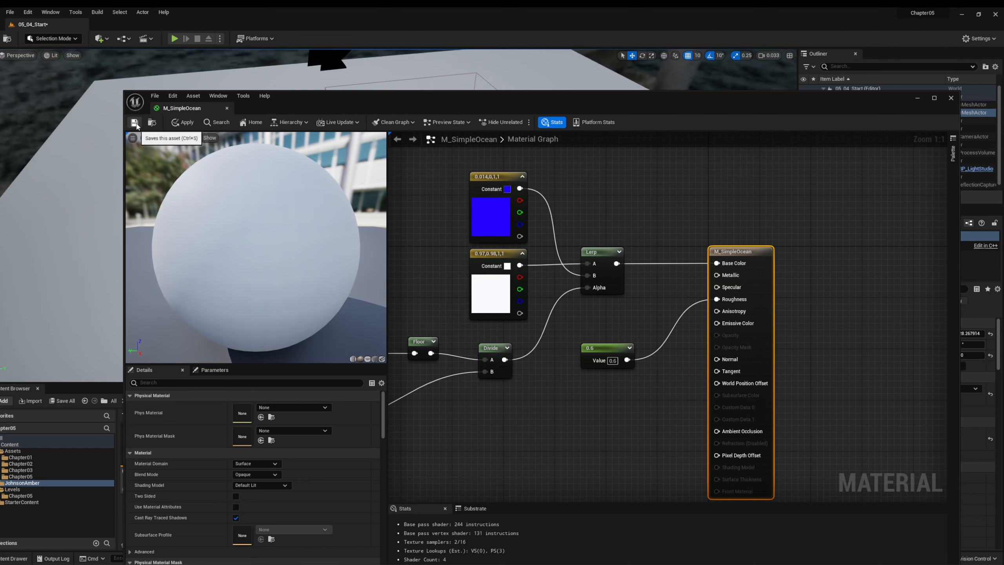
click(134, 122)
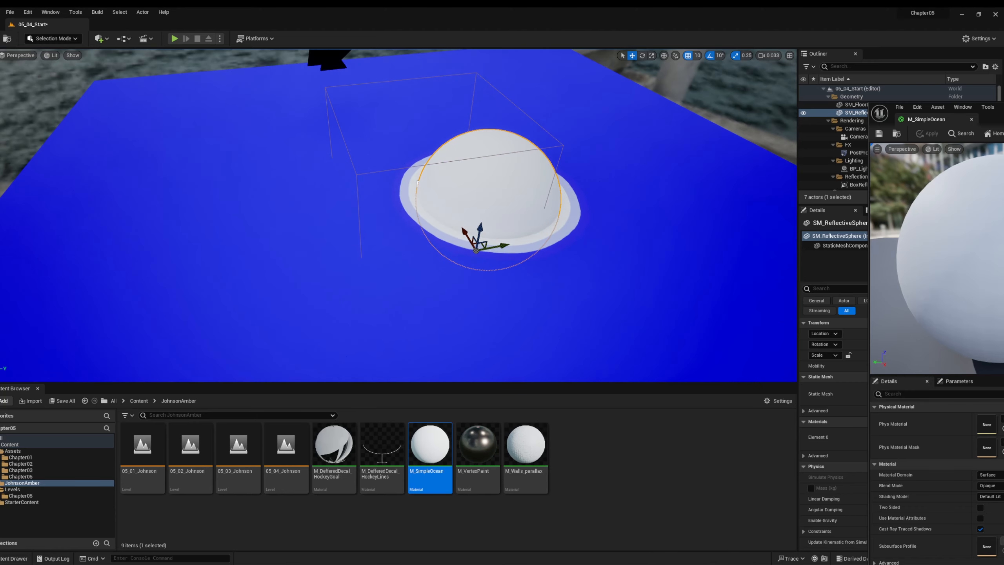
Step: Set the NumberOfSteps default value to 8.0 in the Details panel
double_click(429, 444)
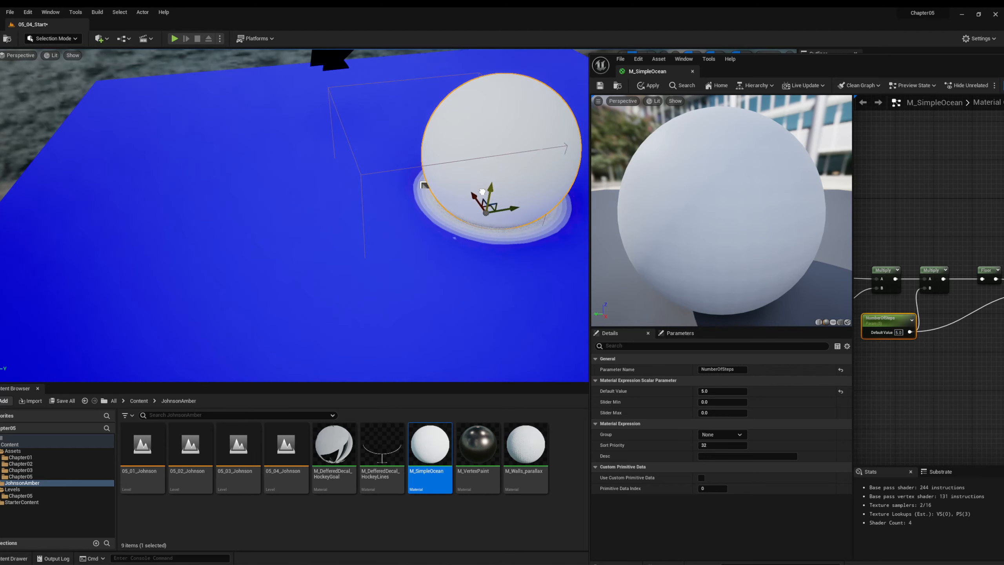
Step: Pan the material graph to bring the distance nodes into view
drag(486, 189, 486, 224)
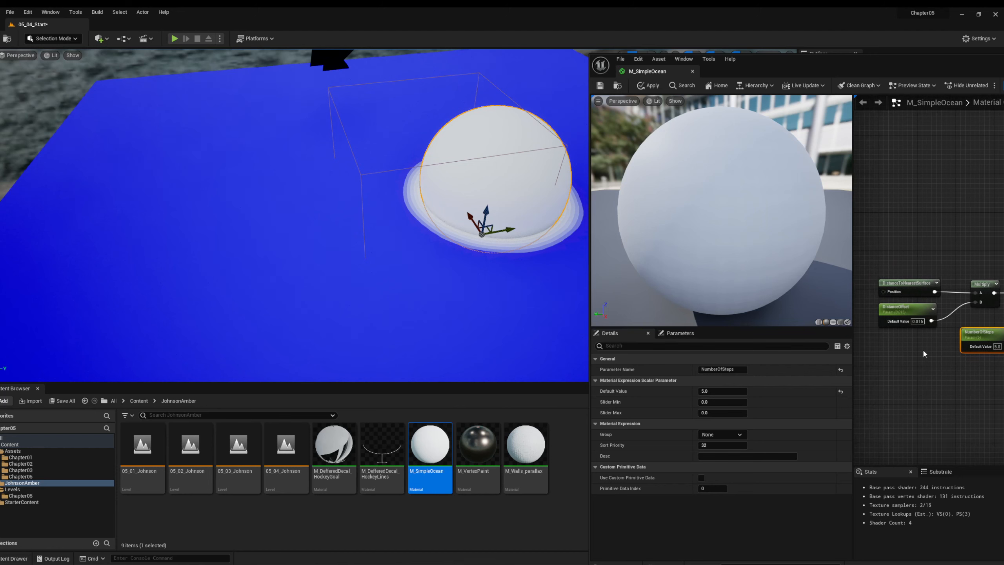
mouse_move(923, 338)
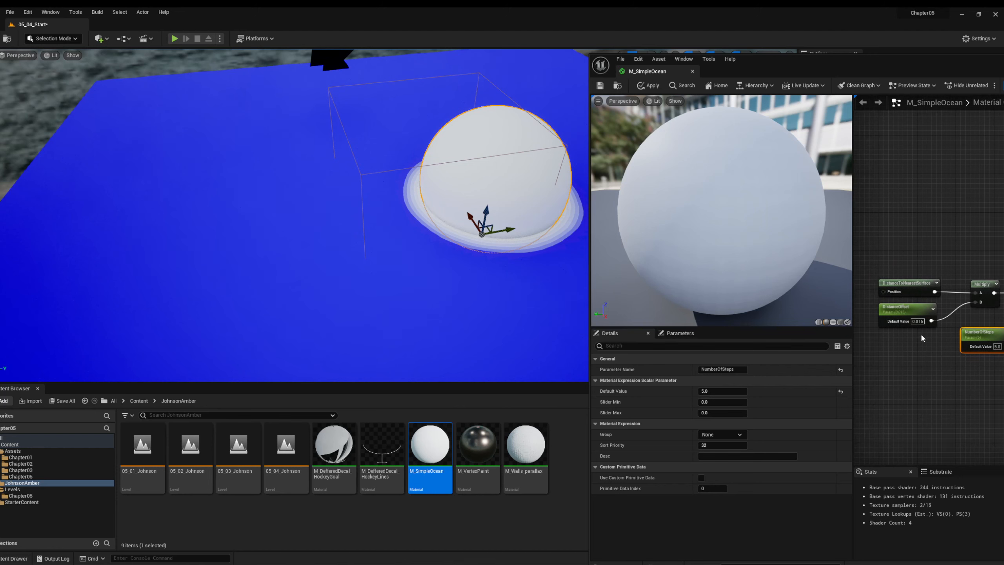
mouse_move(917, 321)
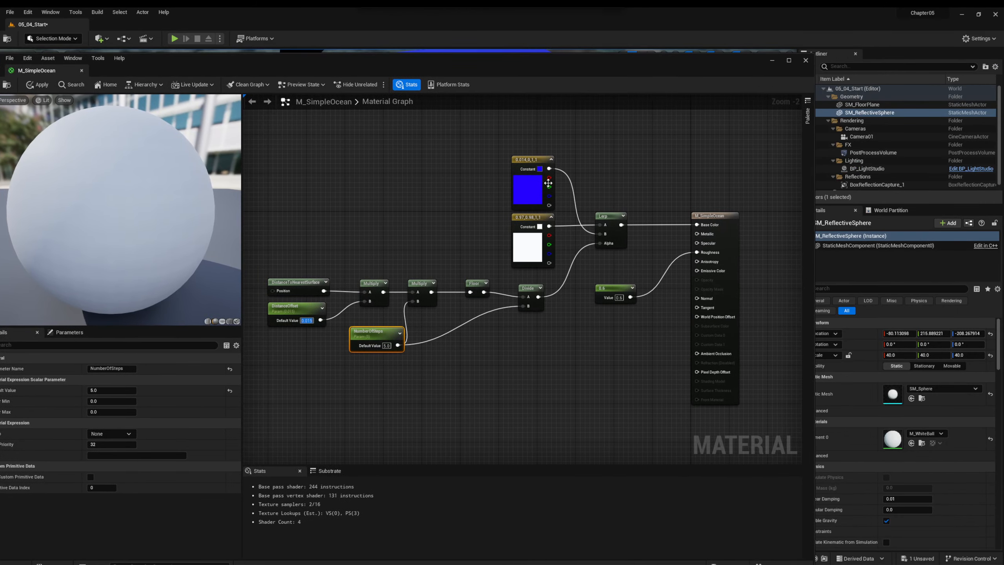
mouse_move(546, 310)
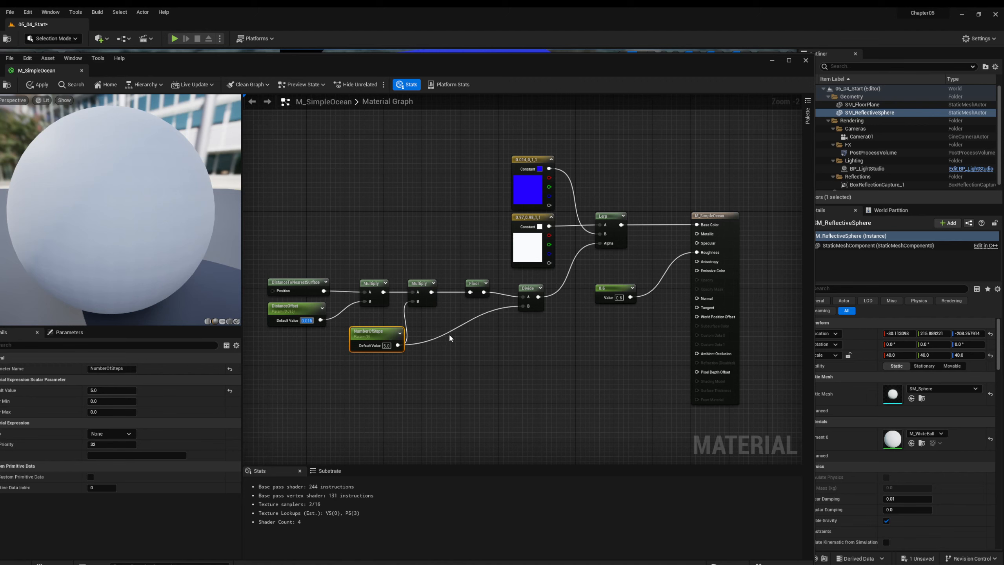
mouse_move(927, 311)
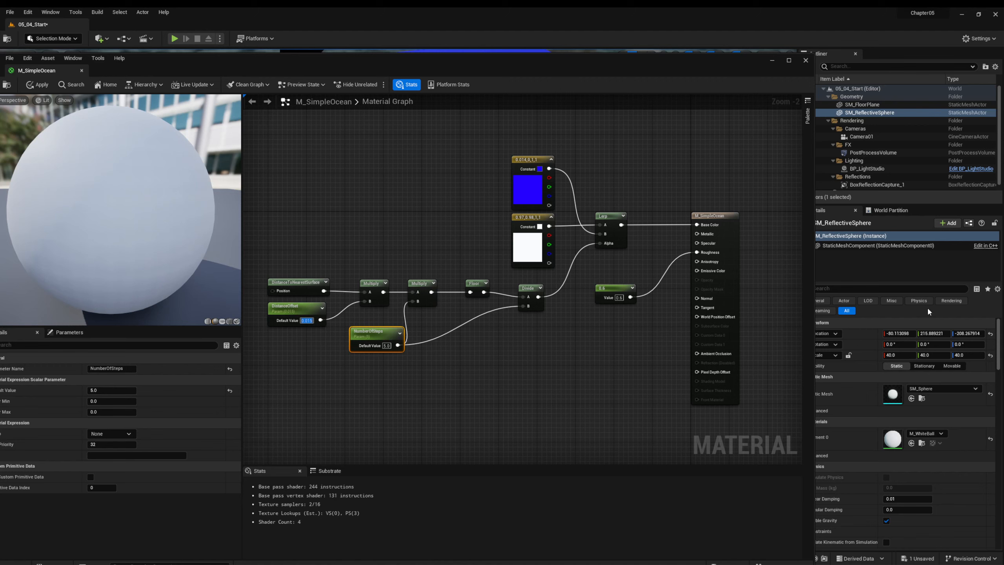